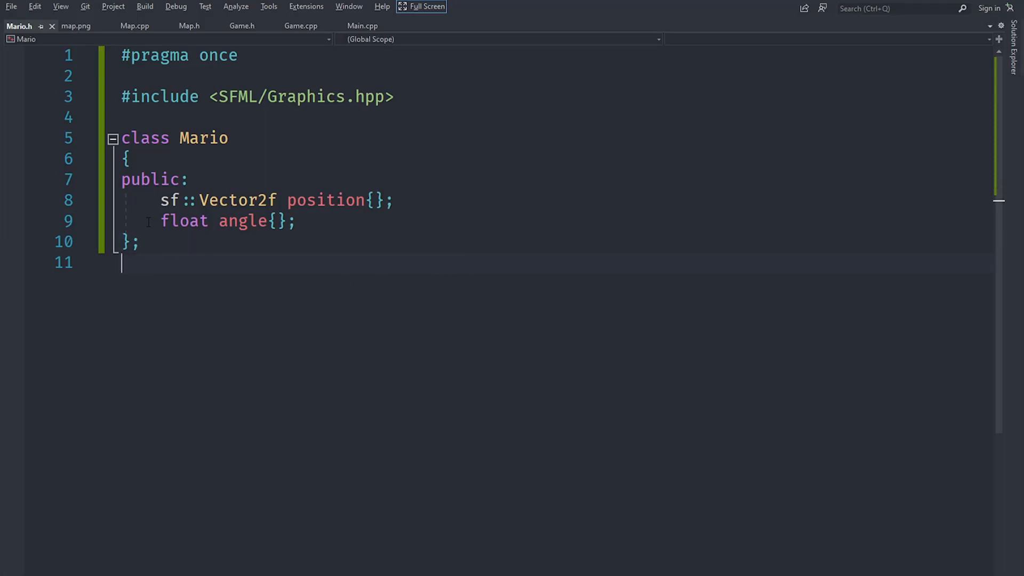
mouse_move(103, 156)
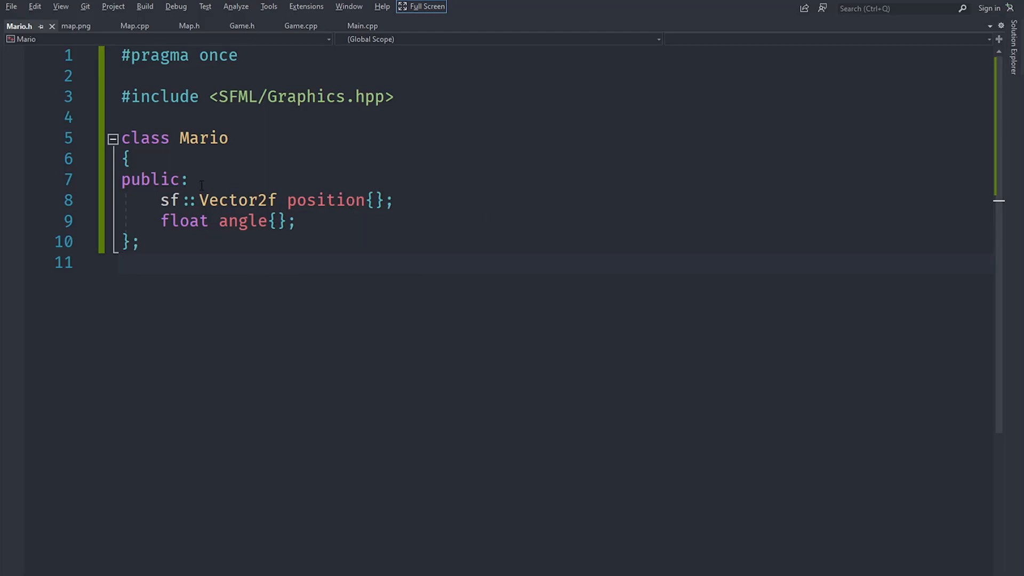
After viewing map.png, change CreateFromImage's return type in Map.h from void to sf::Vector2f
click(188, 26)
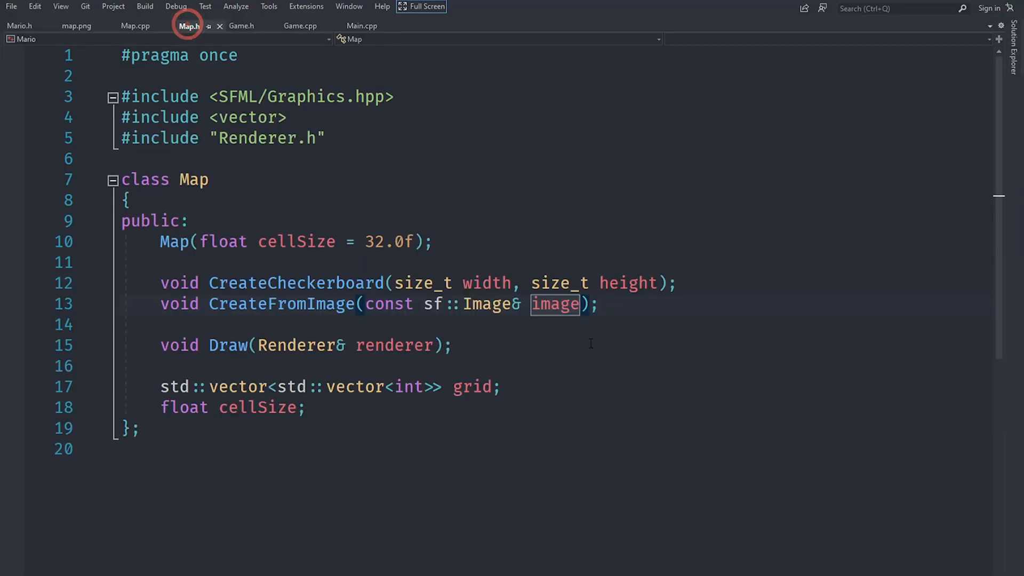
click(75, 25)
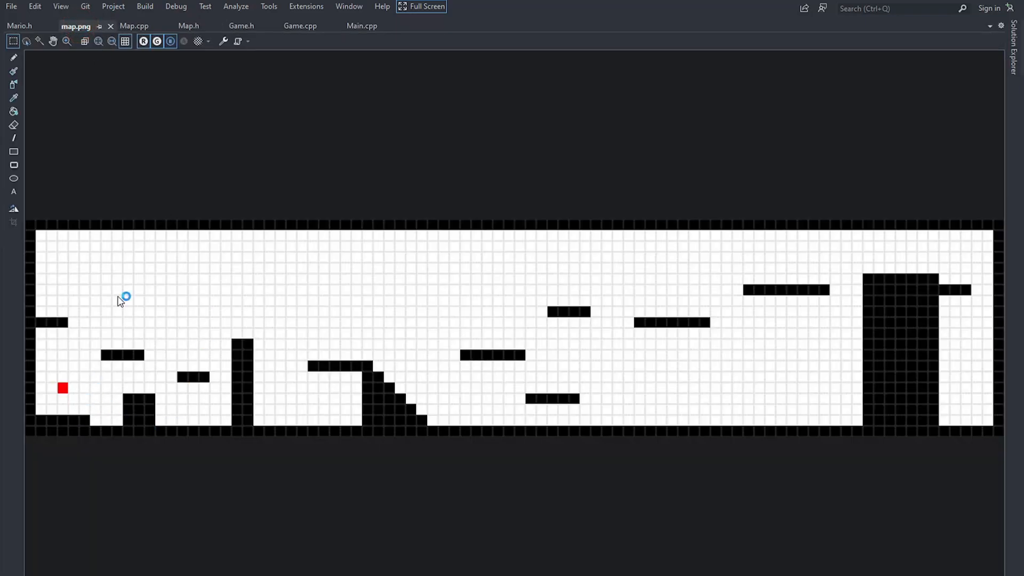
click(189, 26)
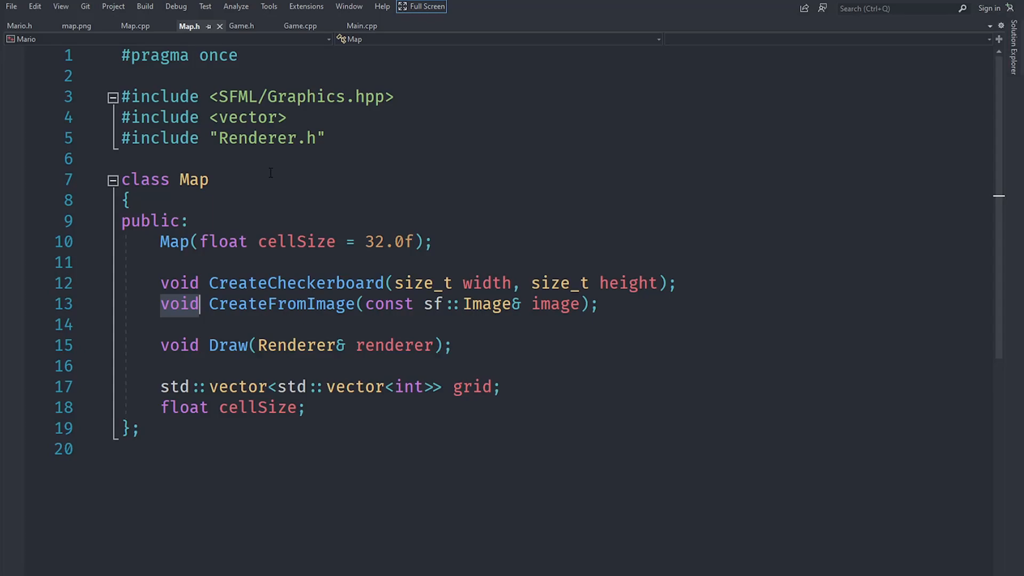
text(sf:)
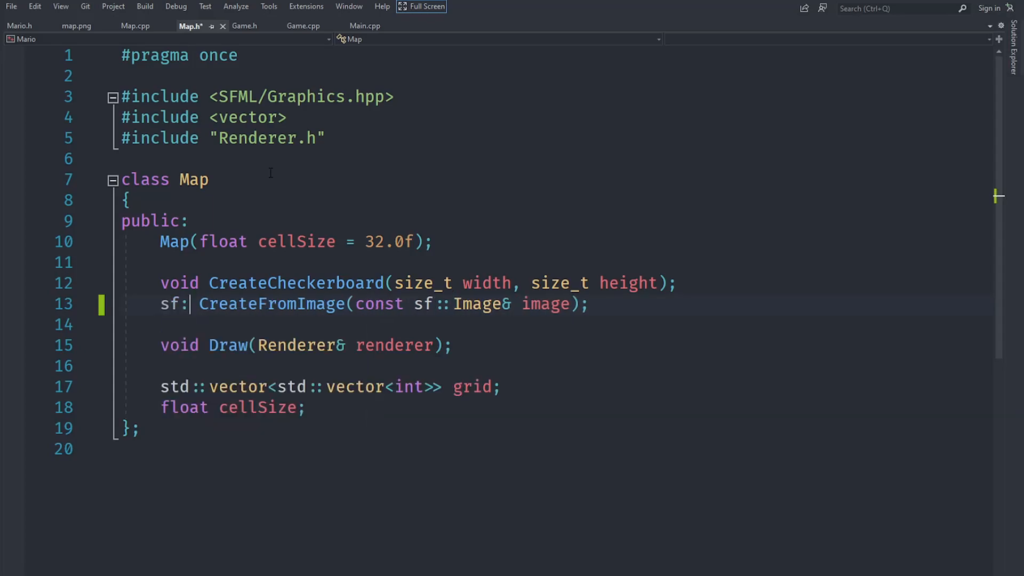
text(Vector2f)
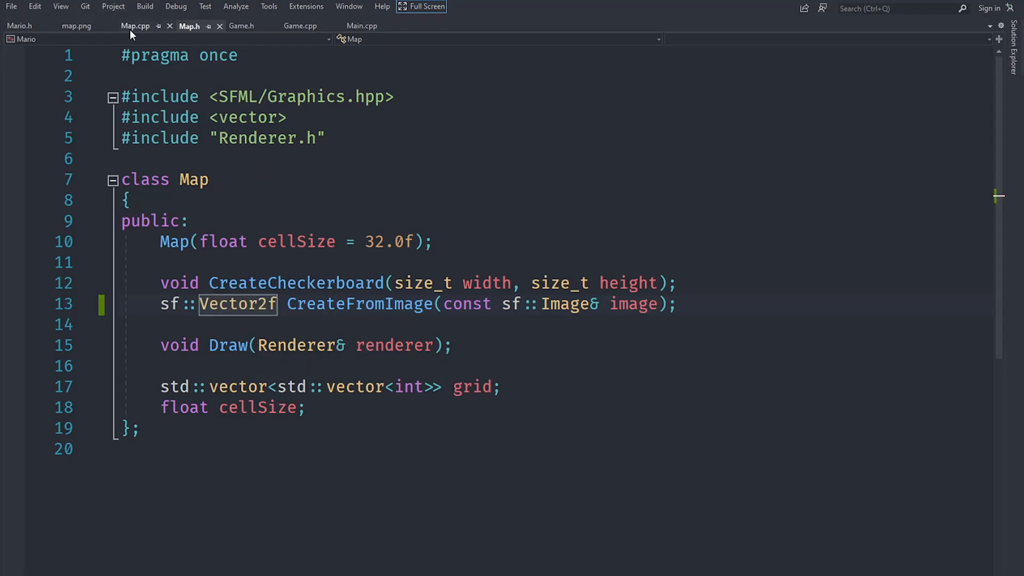
In Map.cpp, change CreateFromImage to return sf::Vector2f and declare a marioPosition variable
click(135, 26)
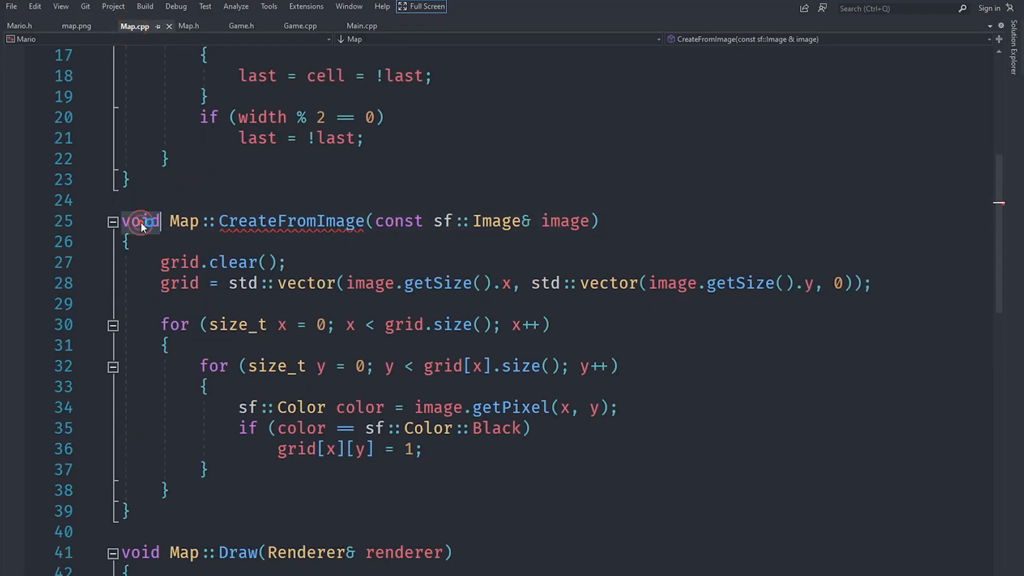
text(sf::)
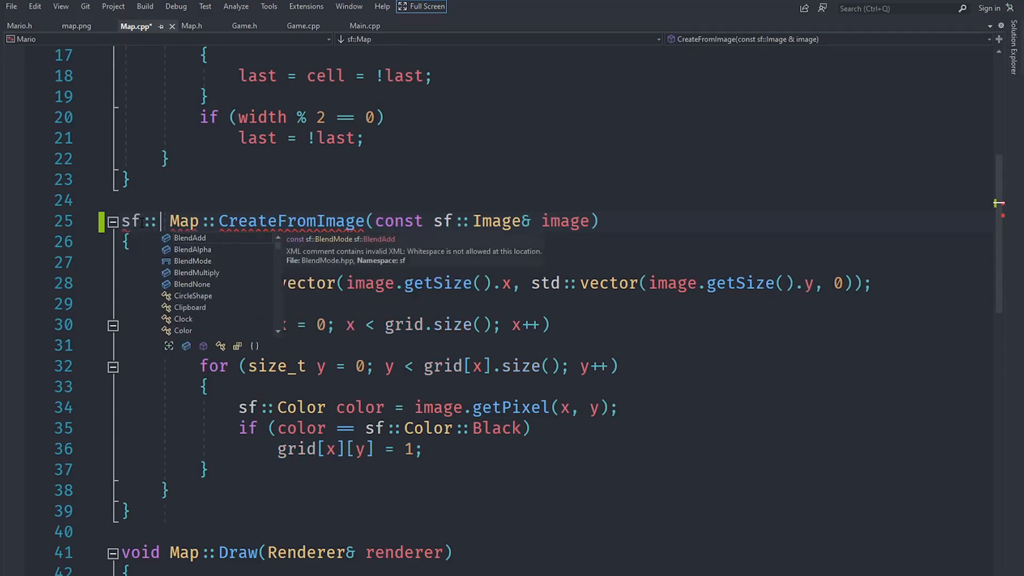
text(Vector2f)
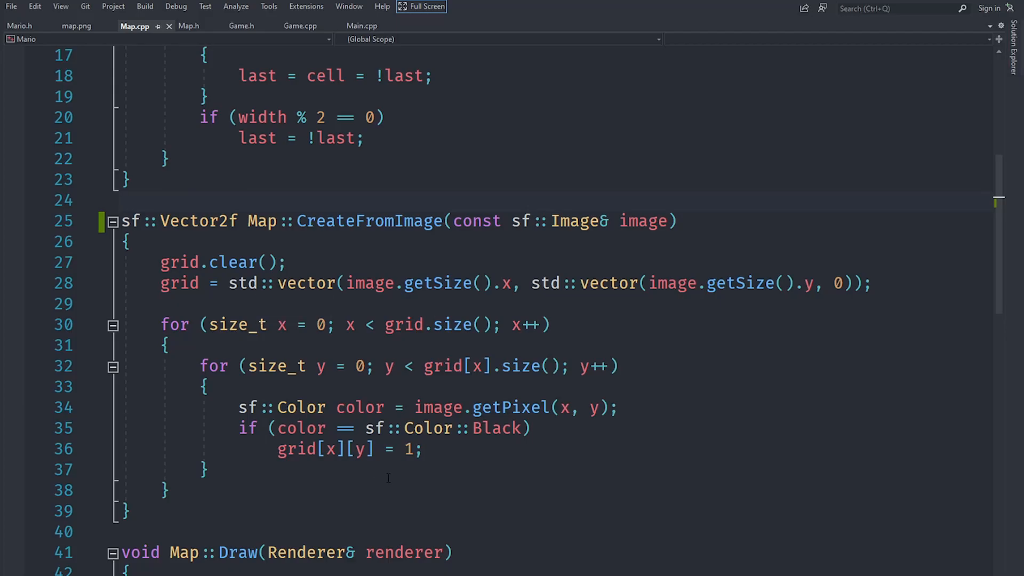
scroll(down, 3)
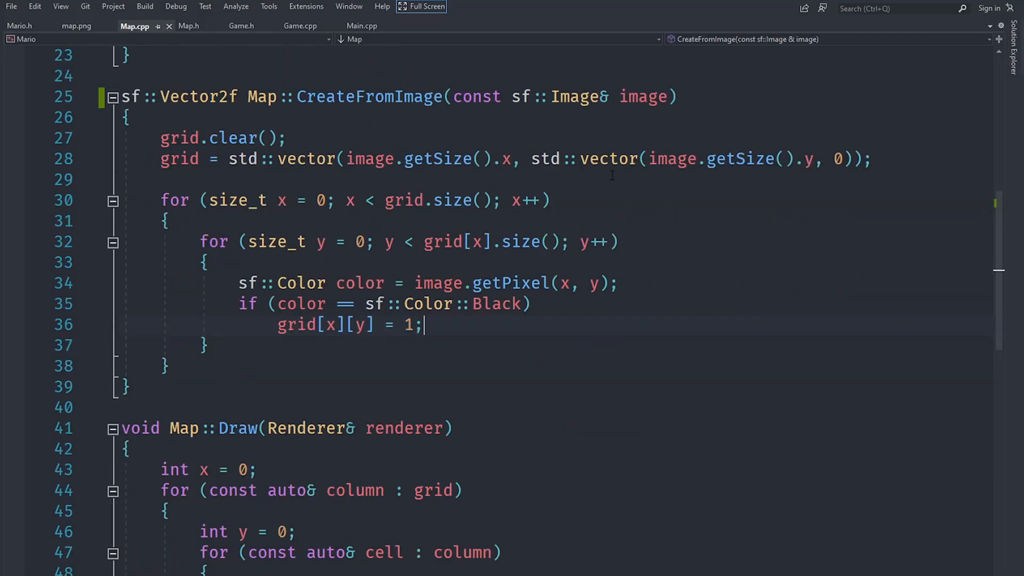
text(sf::Vector2f)
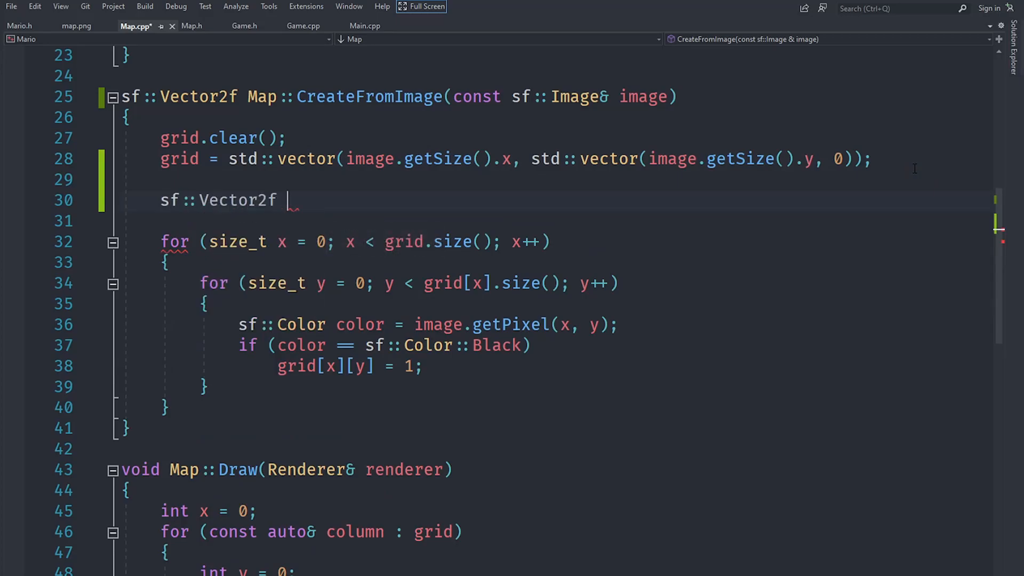
text(mario)
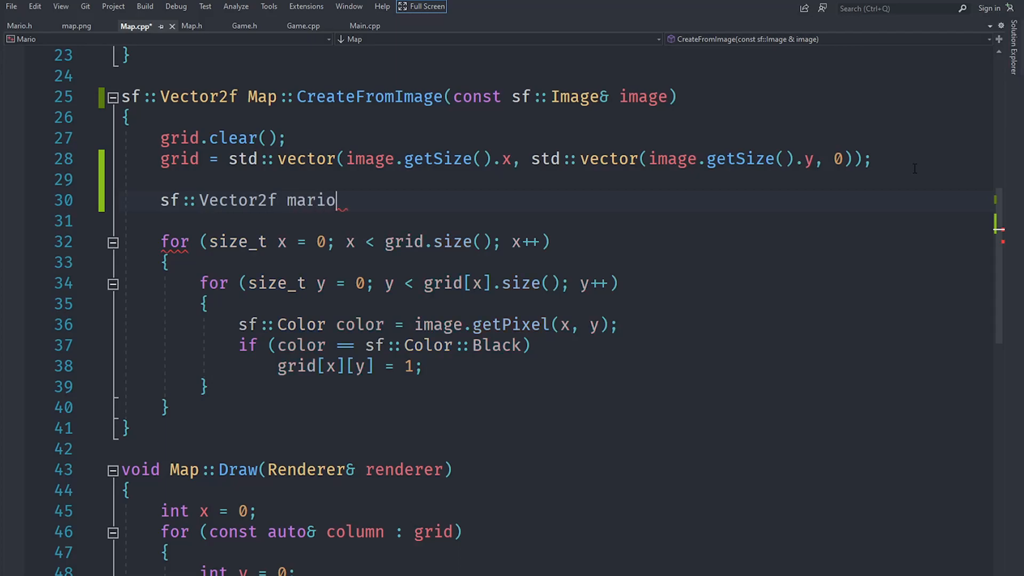
text(Position;)
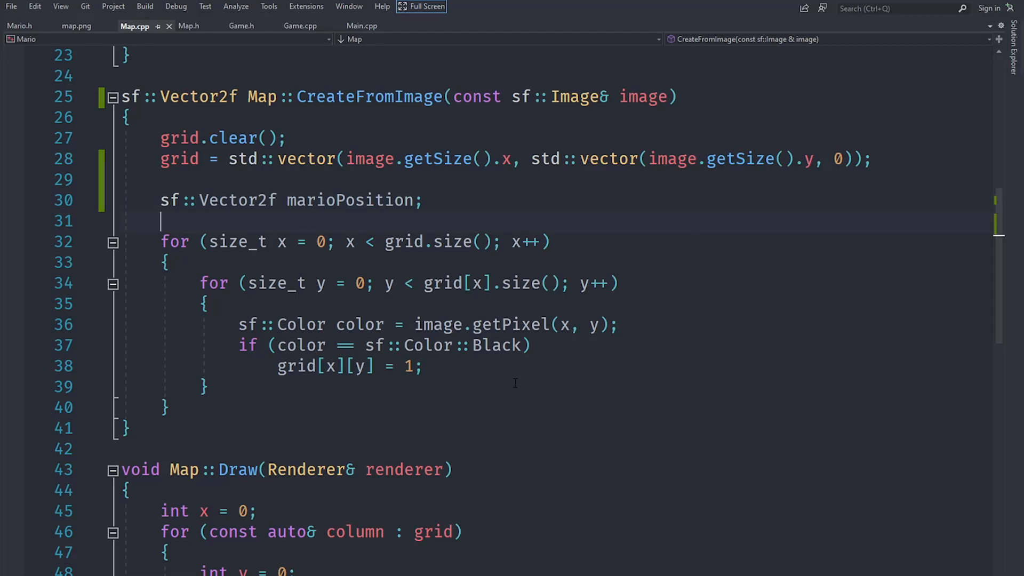
Add an else-if for sf::Color::Red that sets marioPosition at the cell centre, and return marioPosition
text(else)
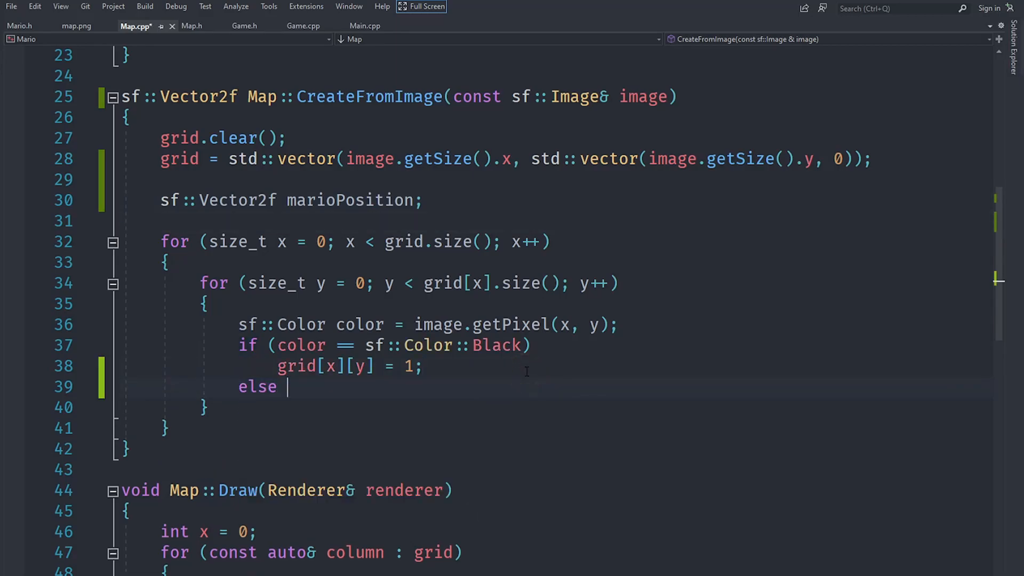
text(if (col)
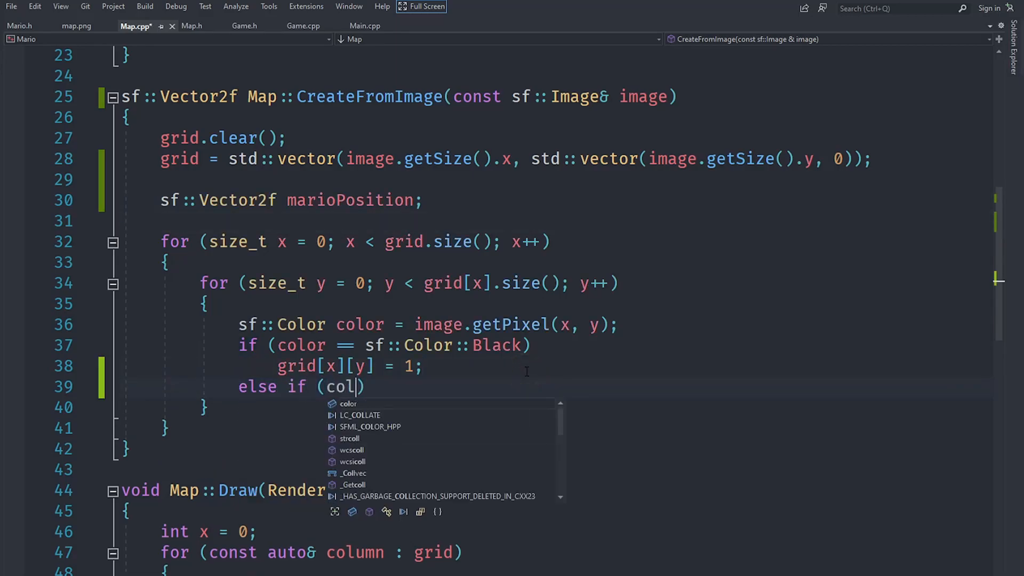
text(or == sf::Color::Red)
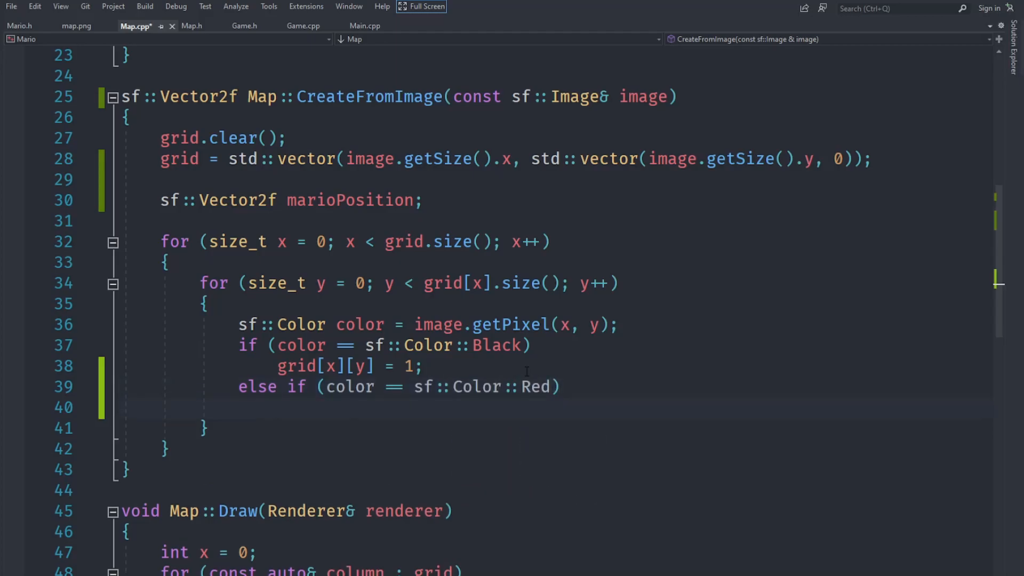
scroll(down, 3)
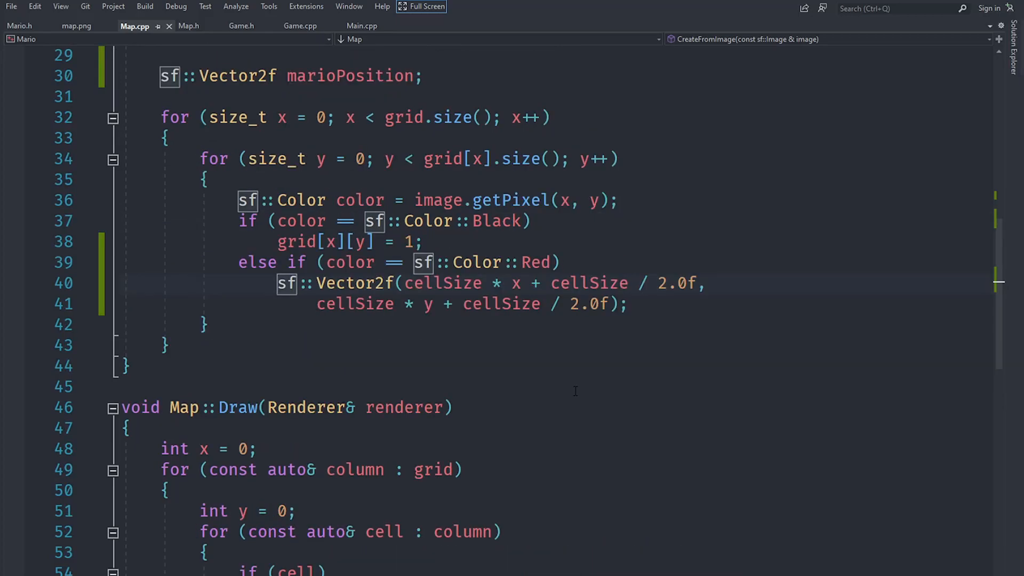
text(mario)
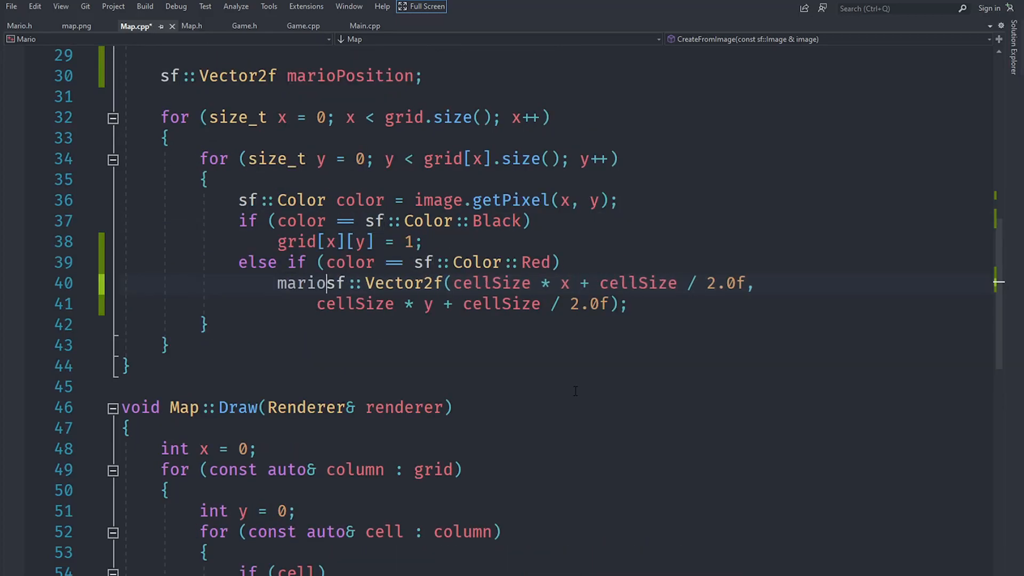
text(Position =)
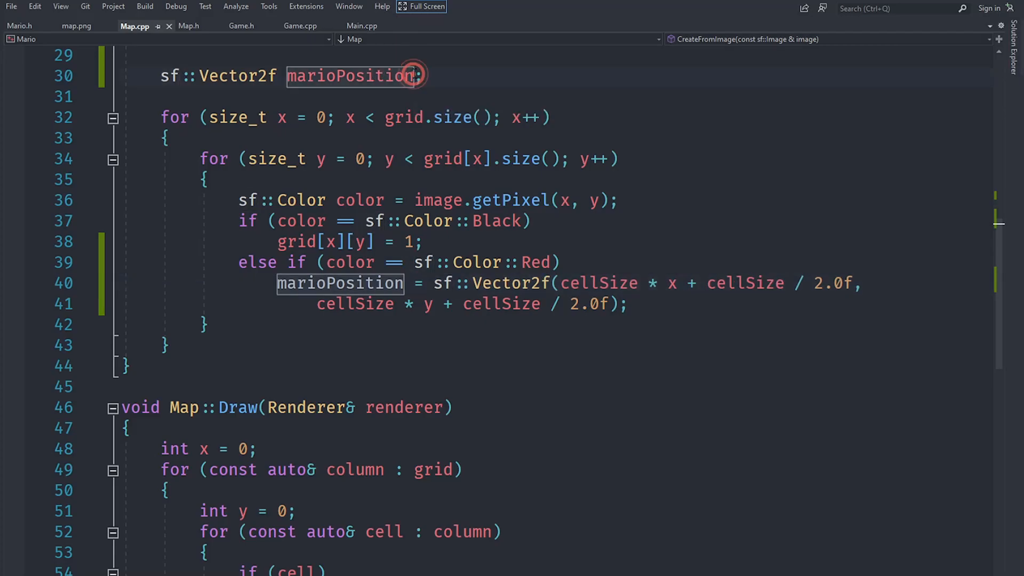
text({})
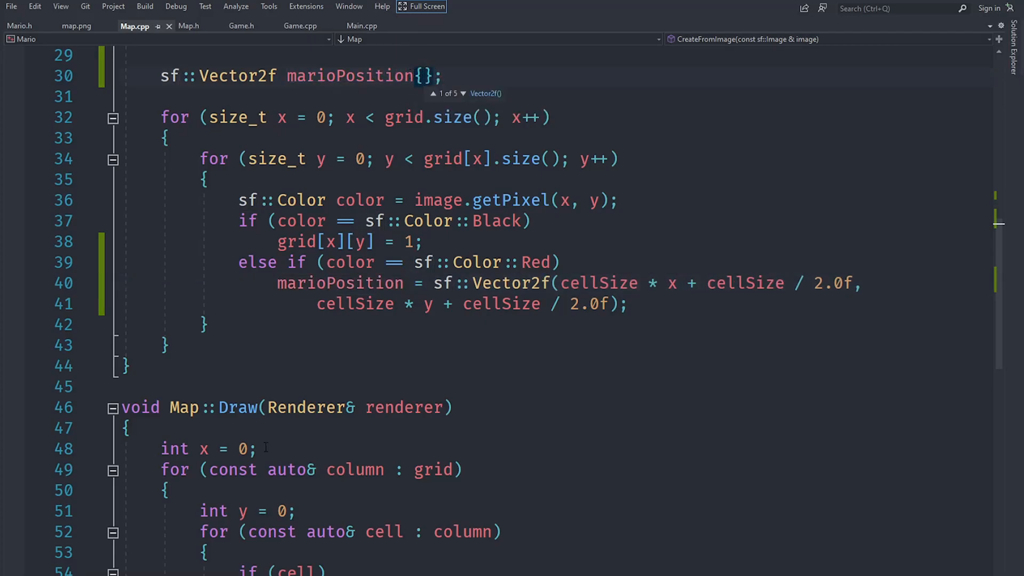
text(return marioPosition)
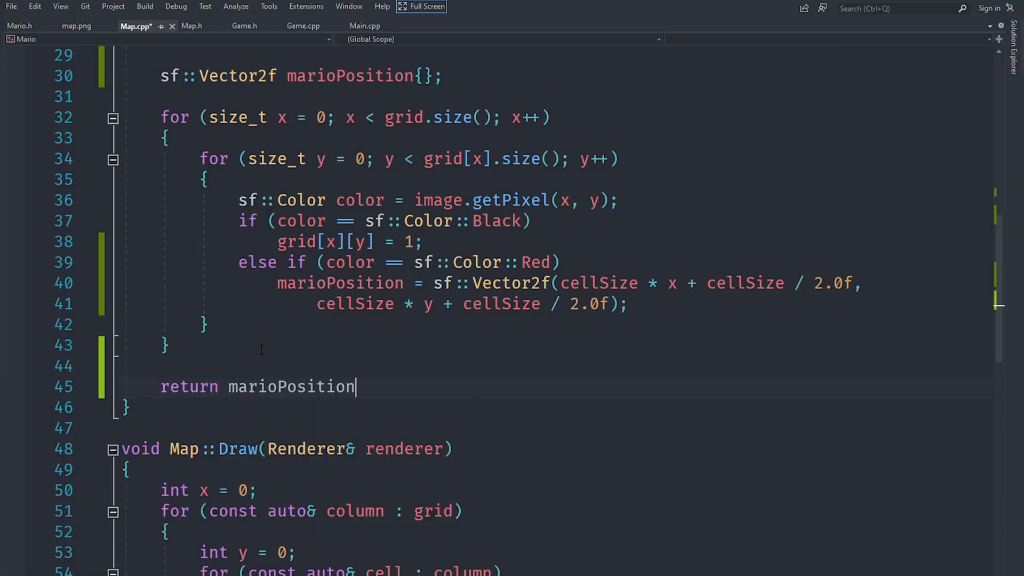
text(;)
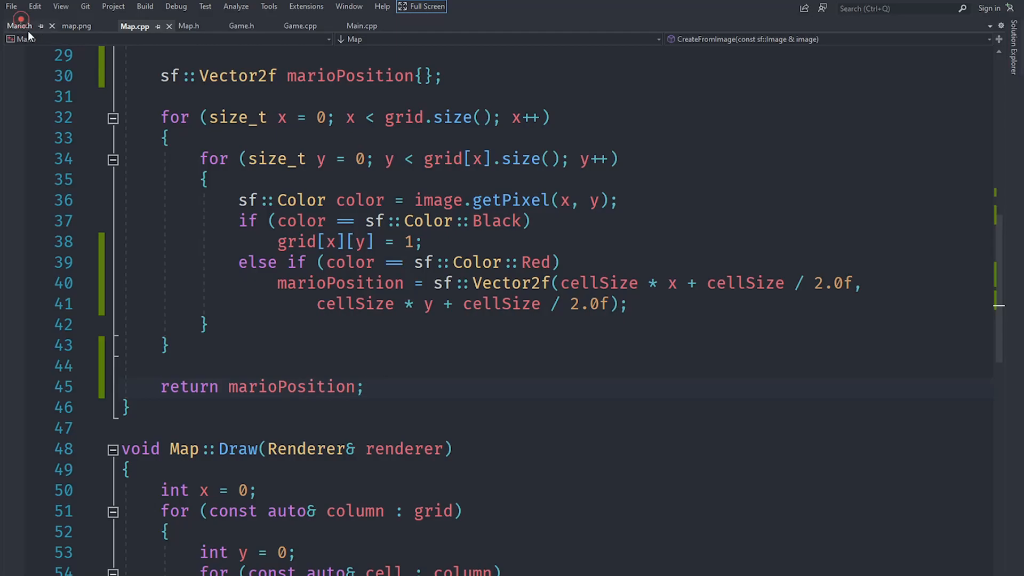
Add #include "Mario.h" and a global 'Mario mario;' after the camera declaration in Game.cpp
click(19, 26)
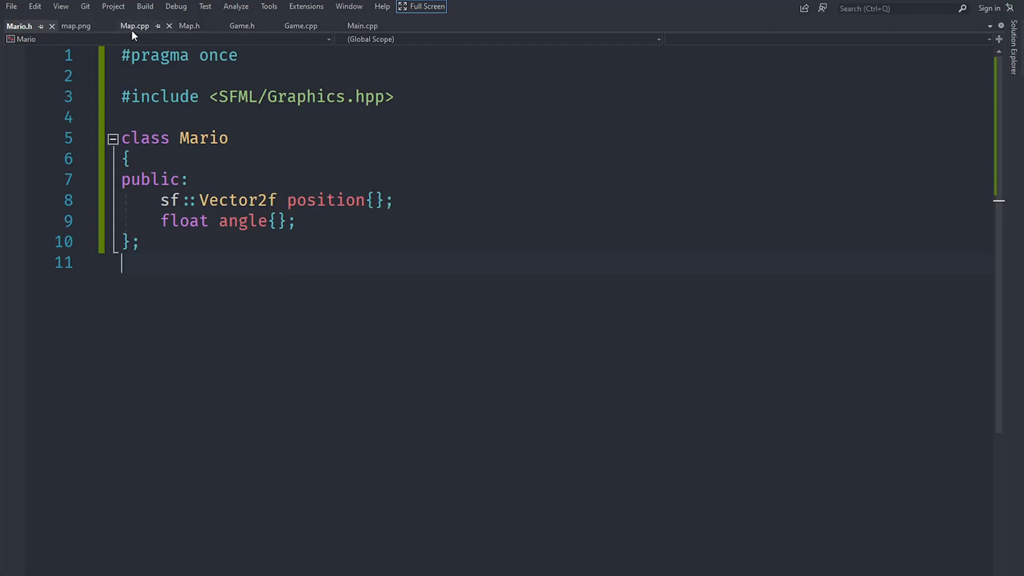
click(301, 26)
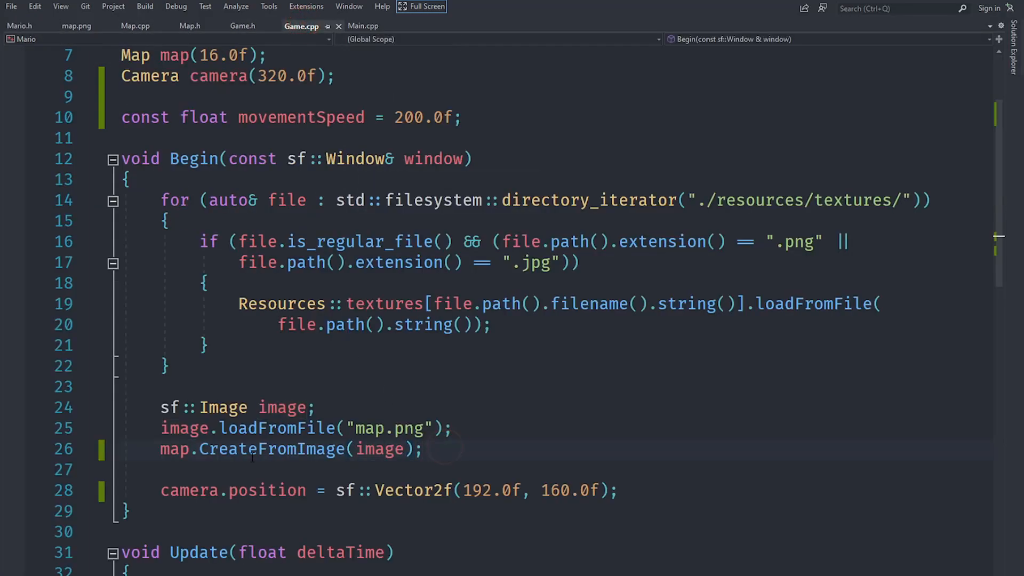
double_click(174, 449)
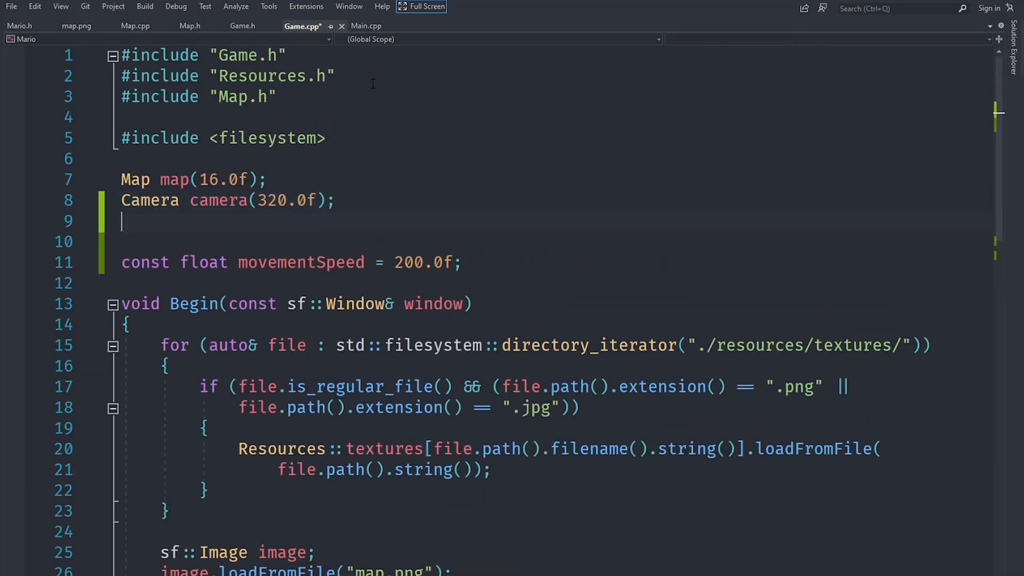
text(Mario mario;)
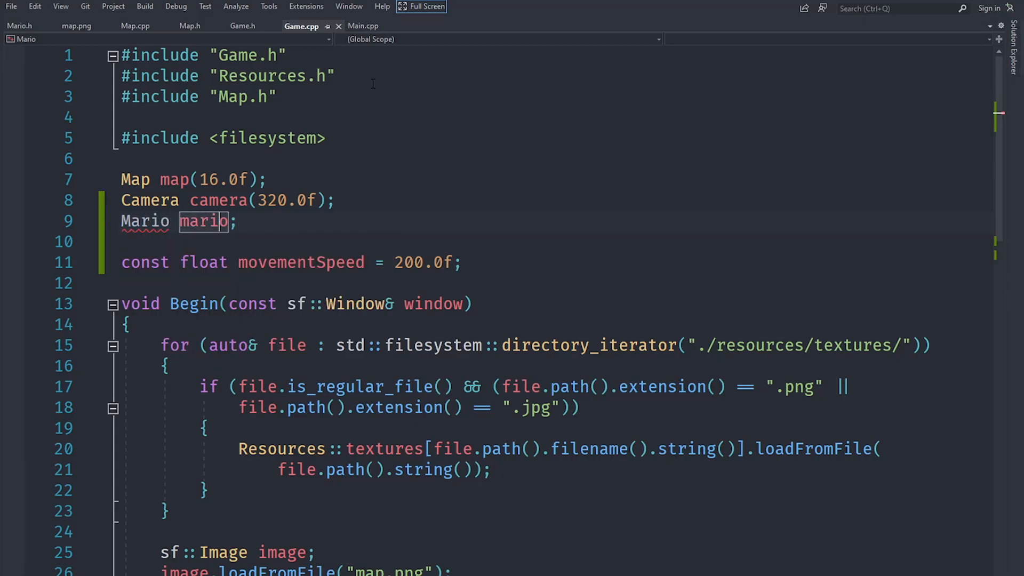
text(#include "Mario.h")
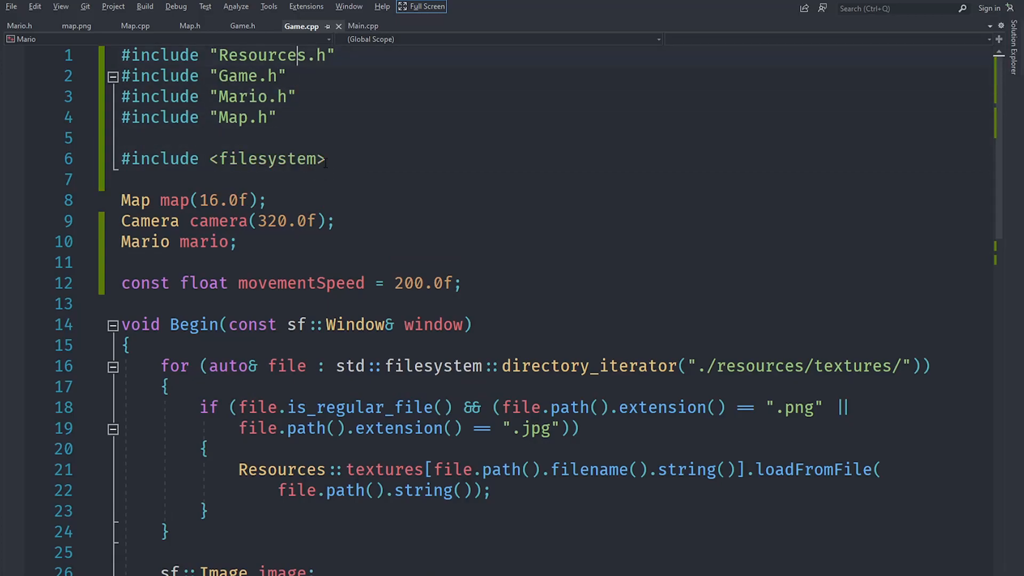
scroll(down, 3)
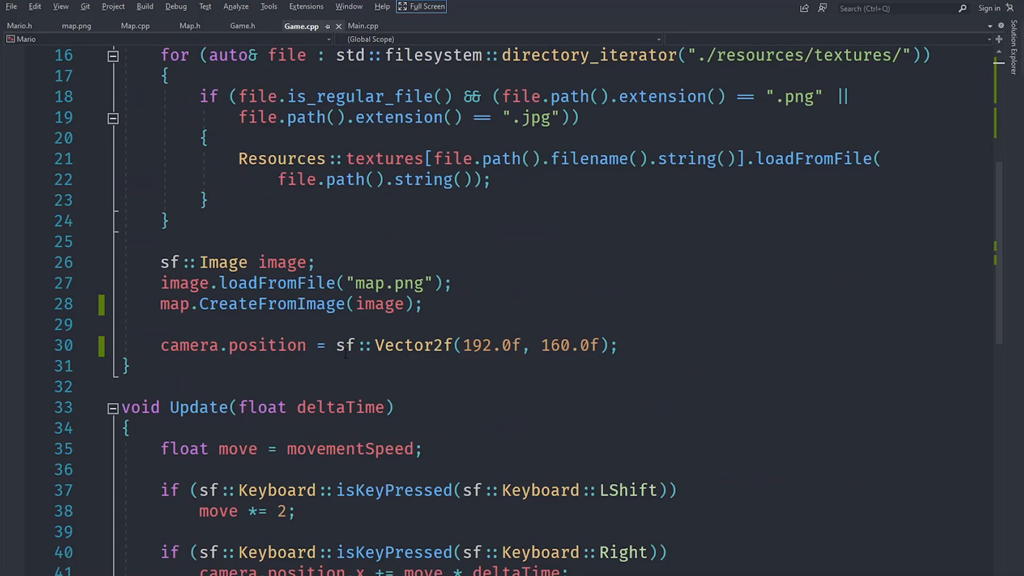
mouse_move(175, 303)
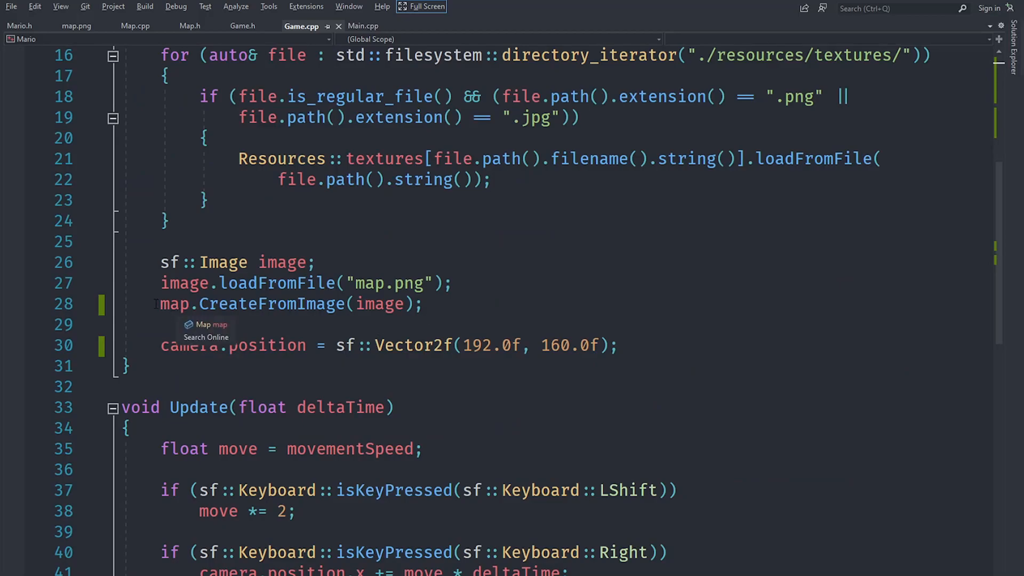
Store map.CreateFromImage(image) in mario.position and set camera.position to mario.position in Update
text(mario.position =)
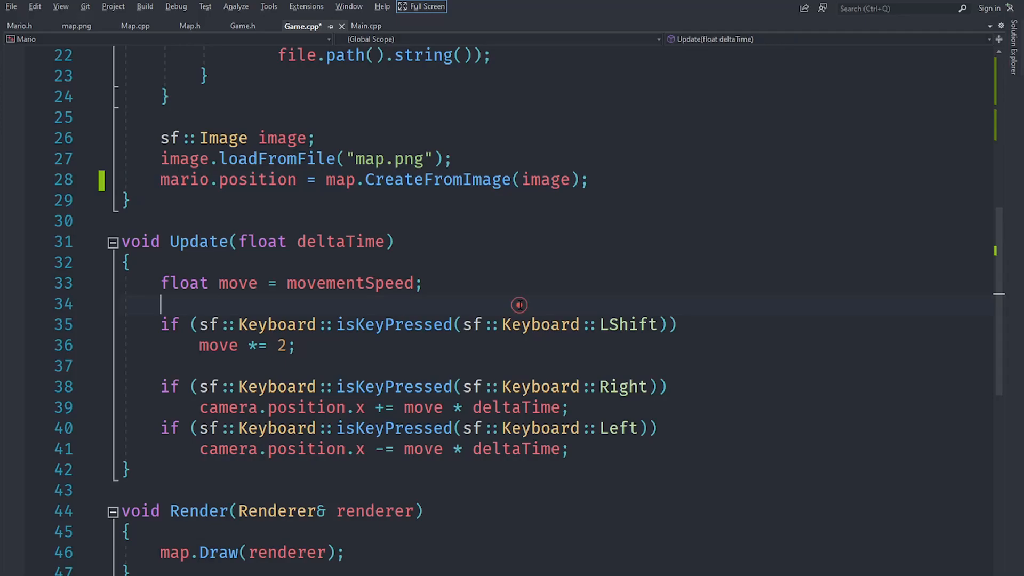
text(camera.position = sf::Vector2f(192.0f, 160.0f);)
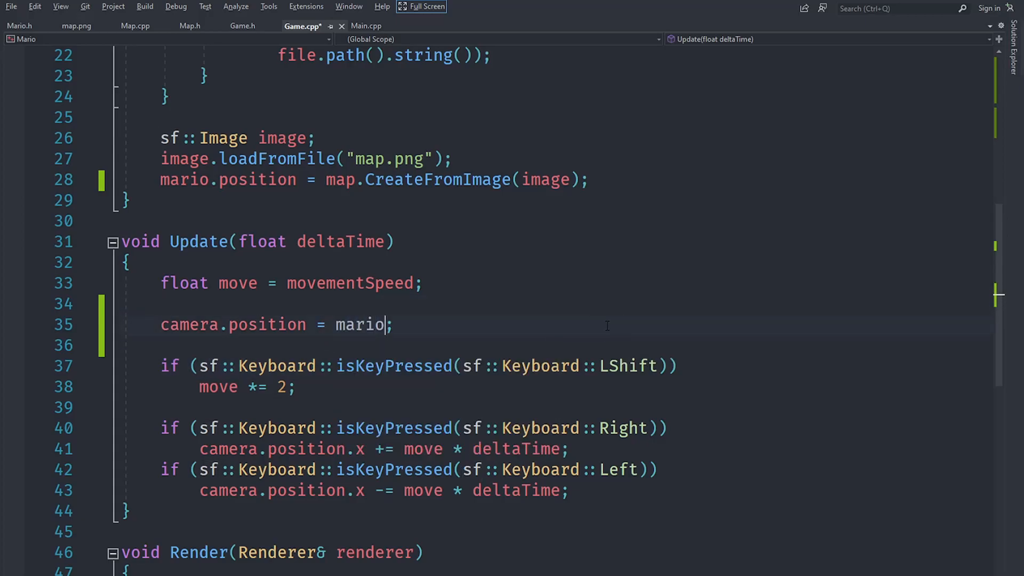
text(.position)
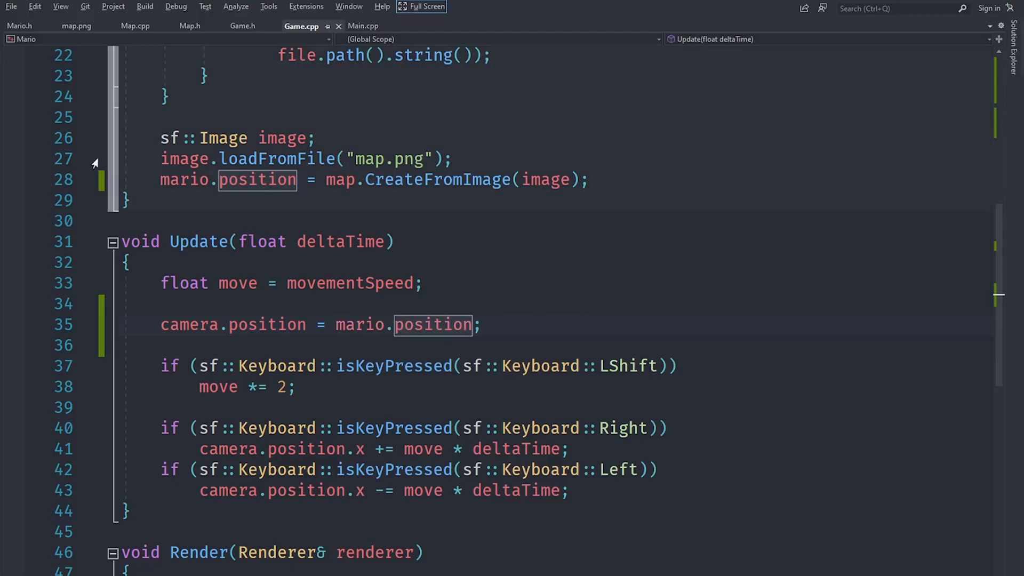
click(19, 26)
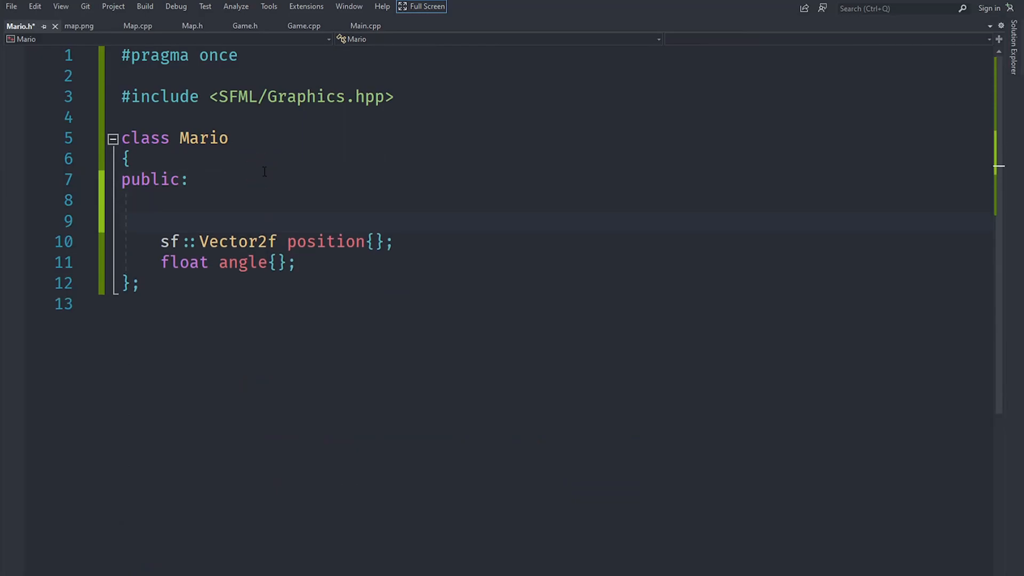
Declare 'void Update(float deltaTime);' in Mario.h and generate its definition in Mario.cpp
text(void Upd)
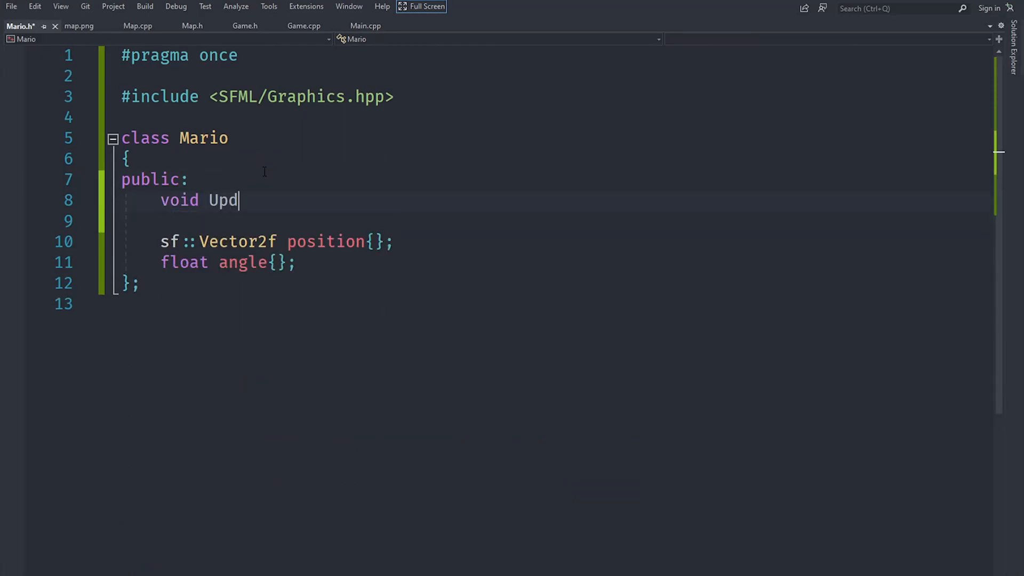
text(ate(float d)
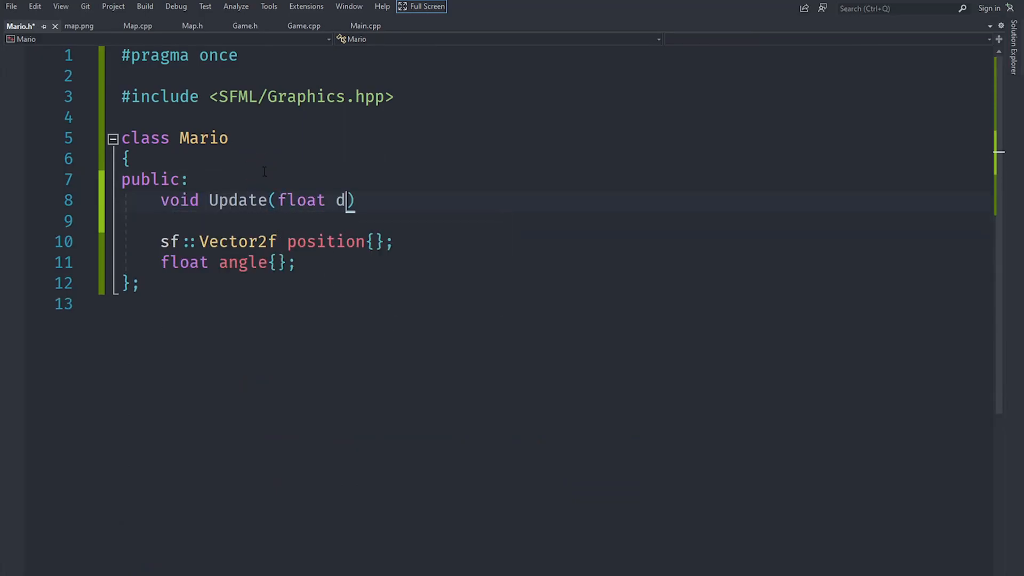
text(eltaTime)
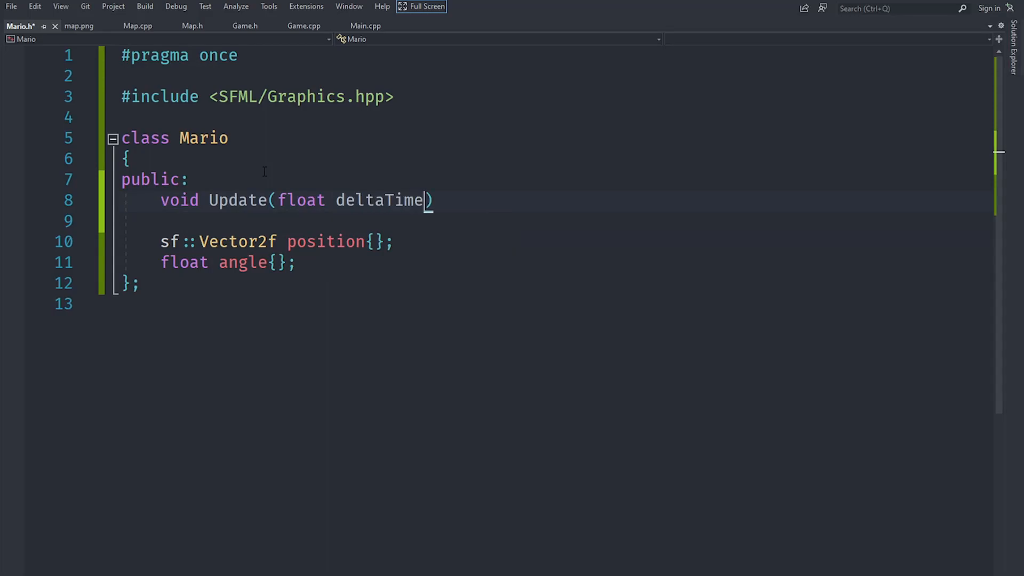
text(;)
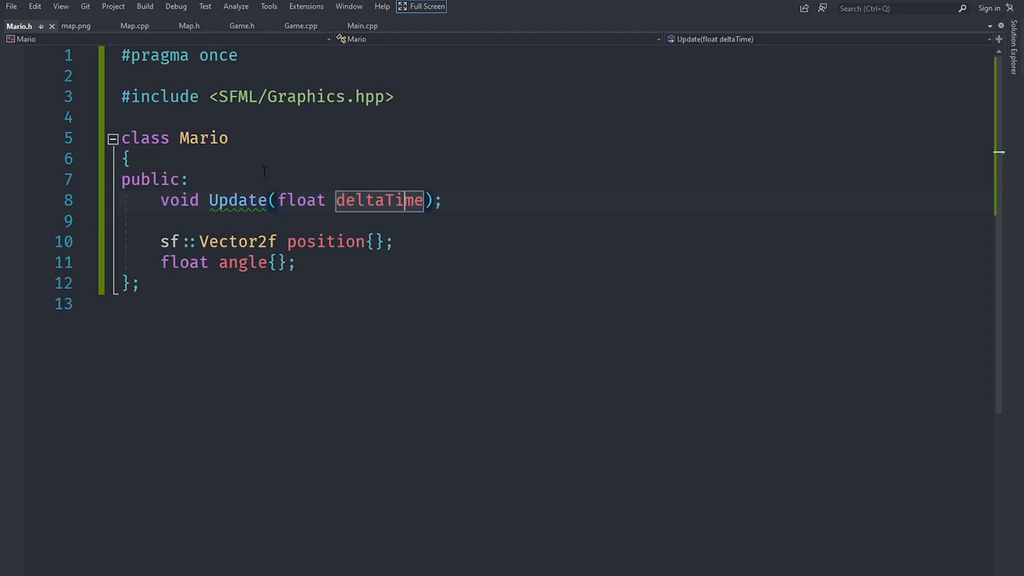
click(238, 201)
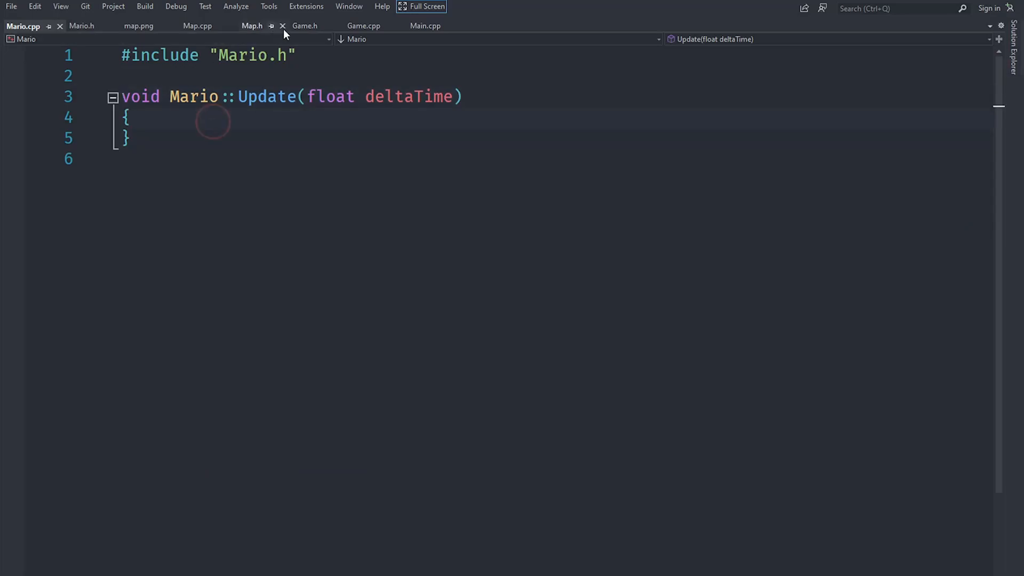
Move the keyboard movement code into Mario::Update using position.x and a 200.0f movementSpeed constant
click(304, 25)
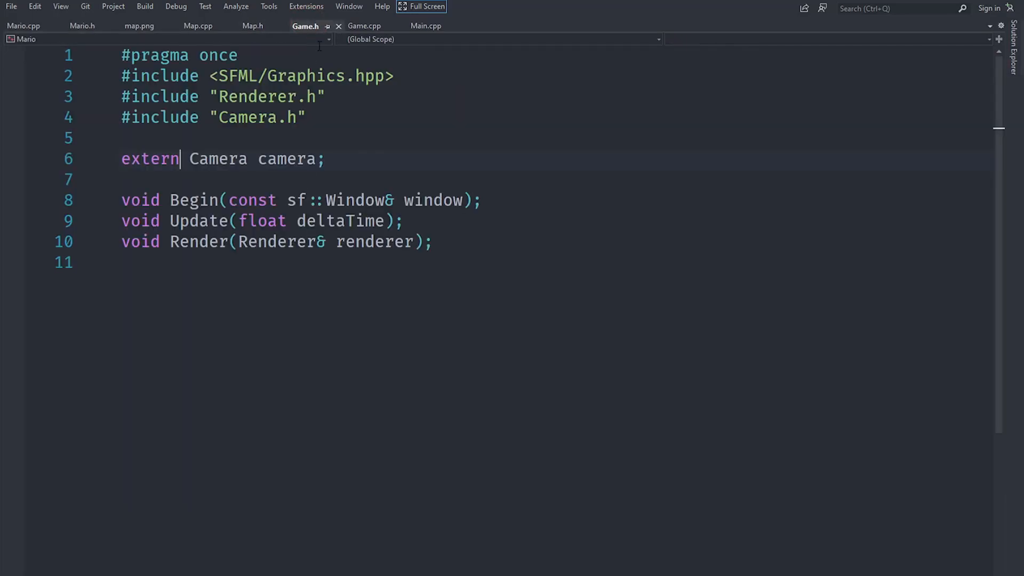
click(364, 26)
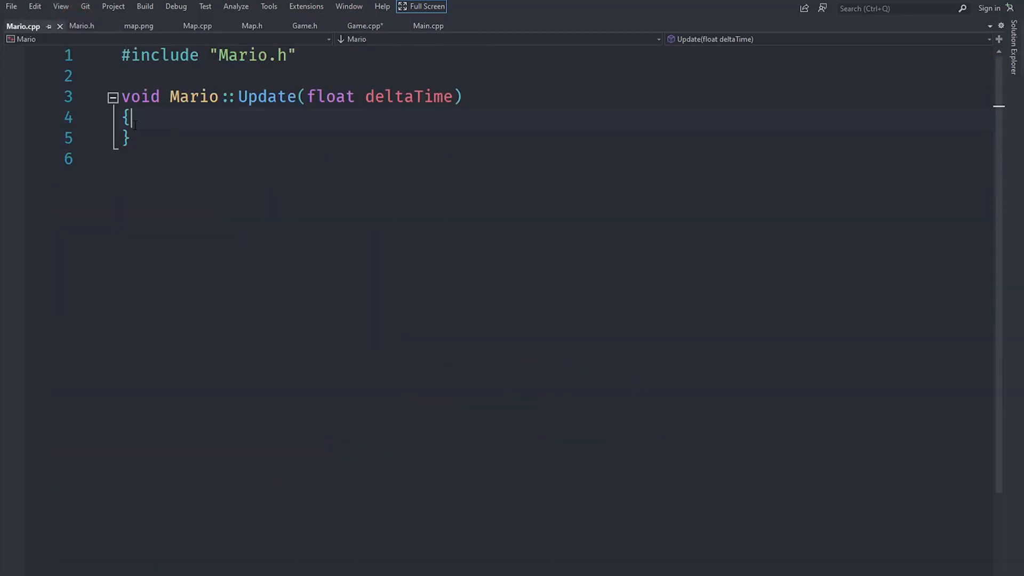
text(float move = movementSpeed;)
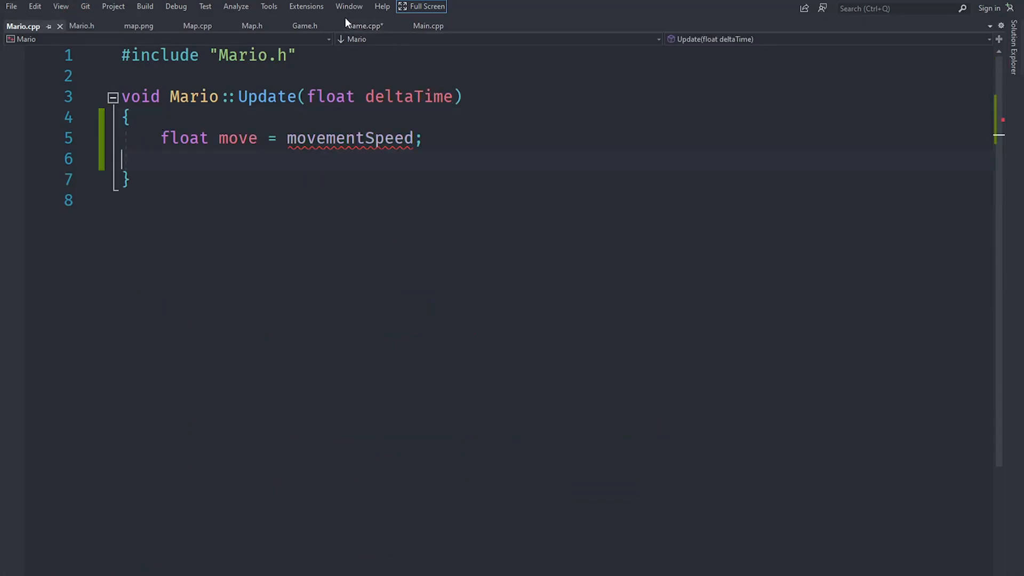
click(364, 25)
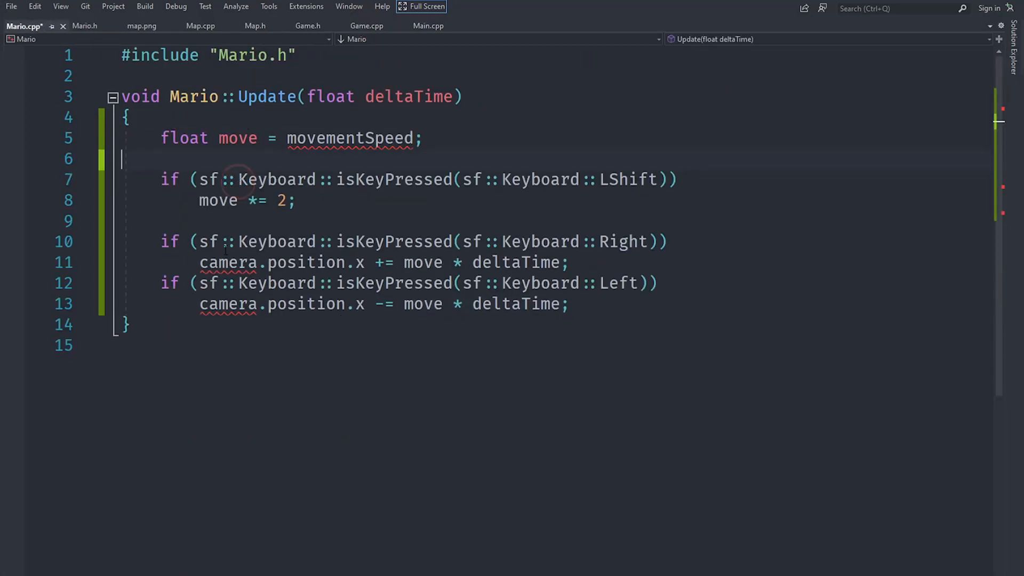
click(200, 304)
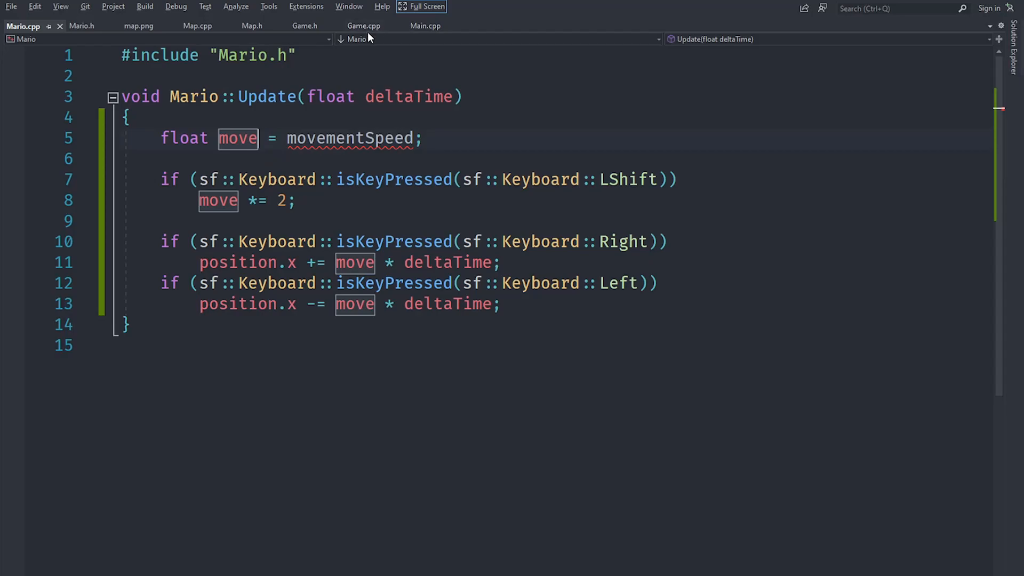
click(363, 25)
text(const float movementSpeed = 200.0f;)
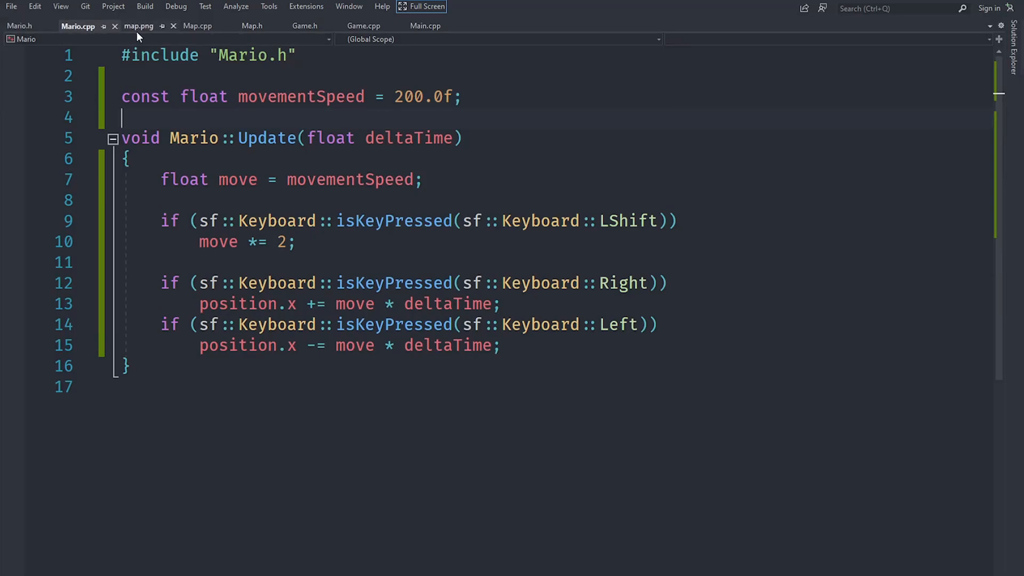
click(137, 25)
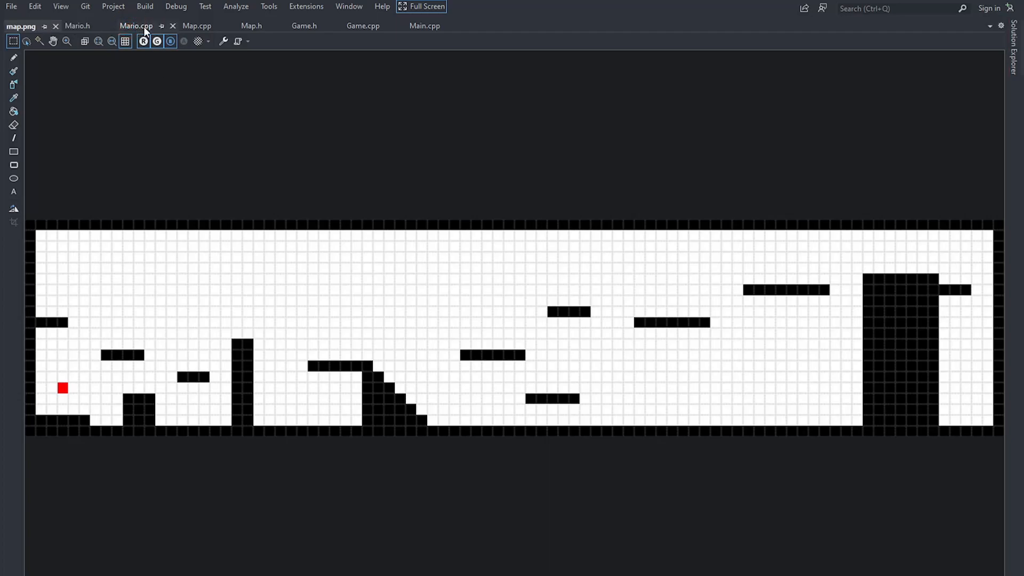
Call mario.Update(deltaTime) in Game's Update, then close the running BETTER Mario window
click(364, 25)
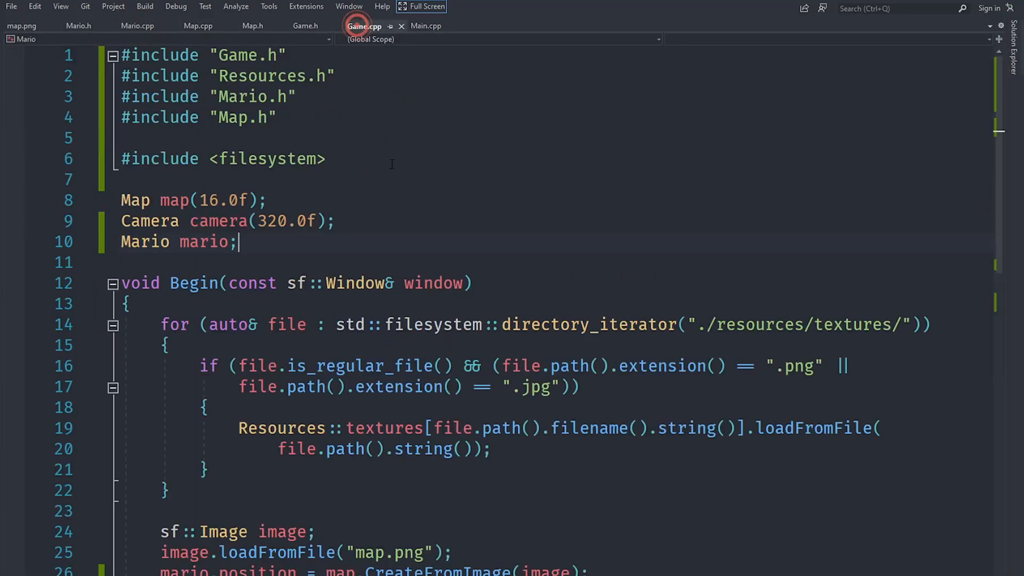
scroll(down, 3)
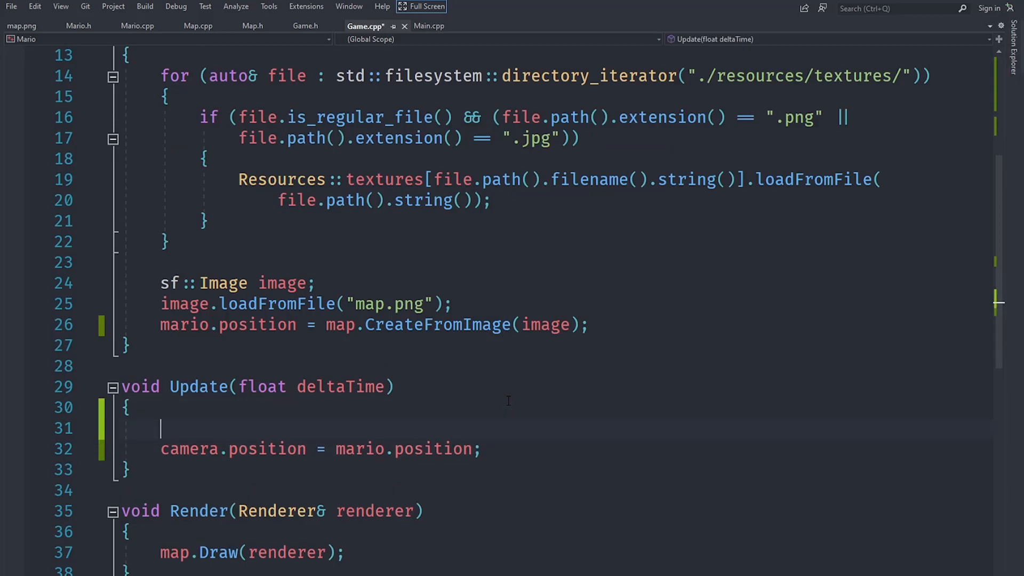
text(mario.Update)
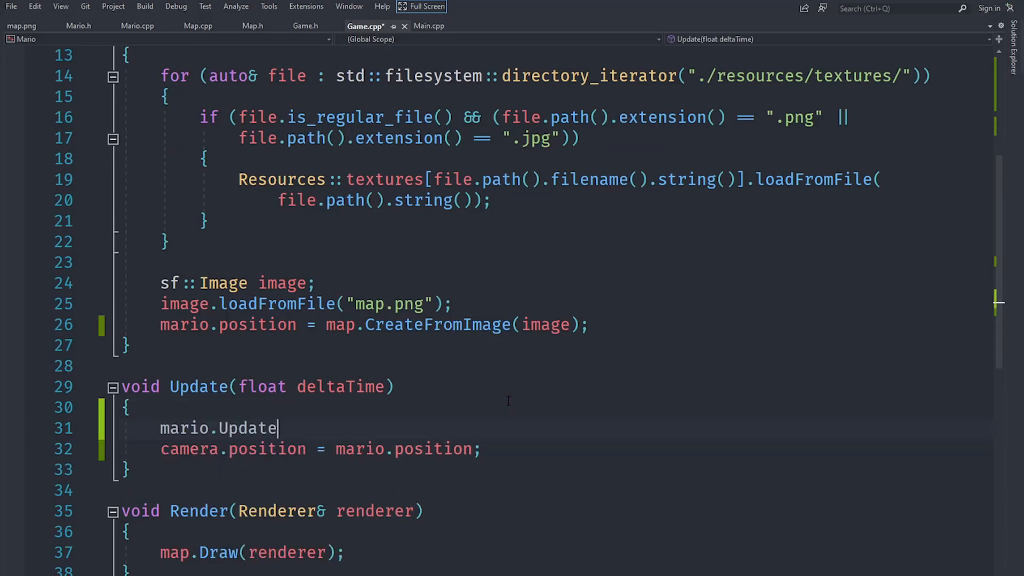
text((deltaTime)
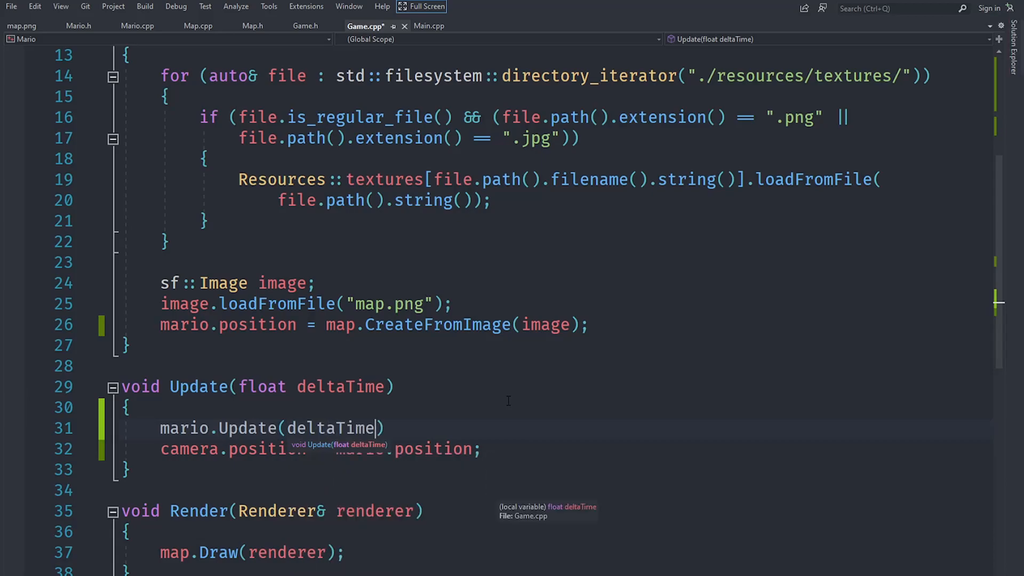
text(;)
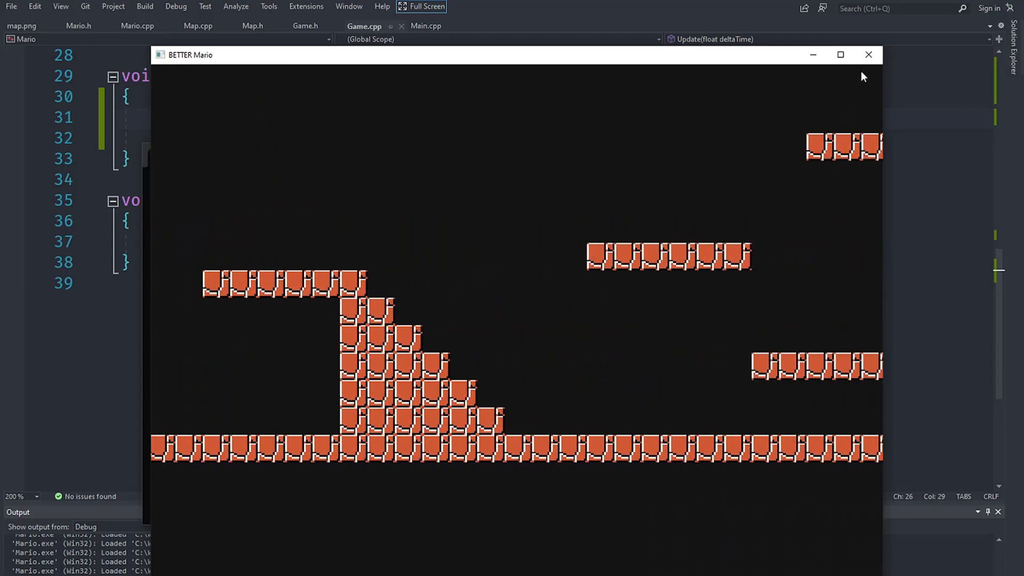
click(868, 55)
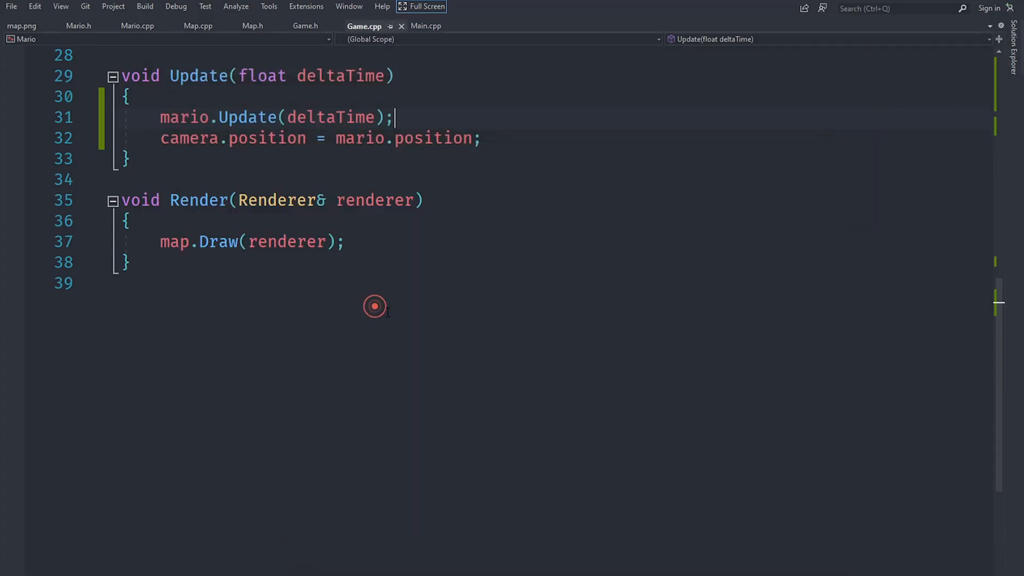
In Mario.cpp, change the last two movement lines to position.y with the Up and Down keys
click(76, 25)
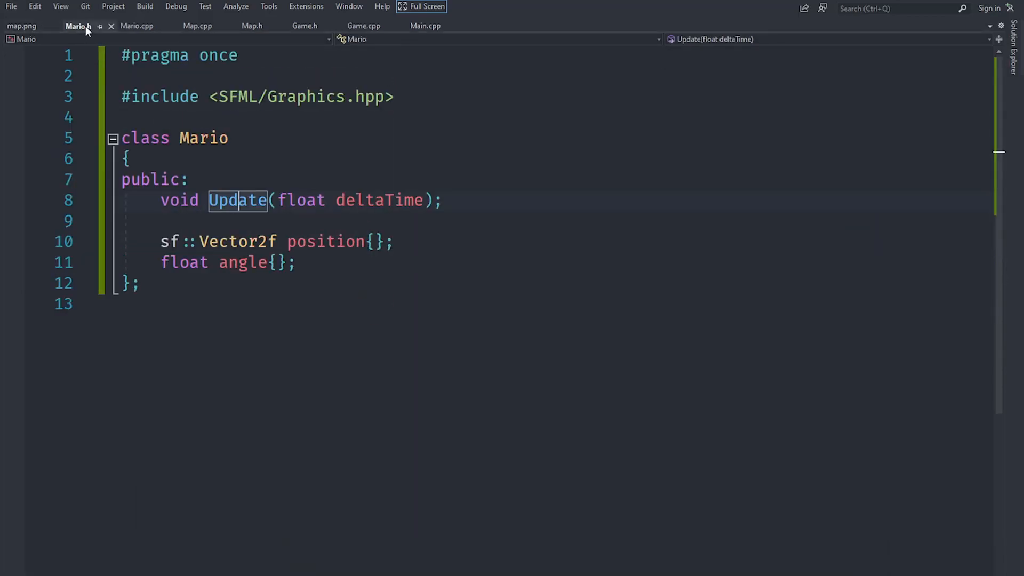
click(136, 25)
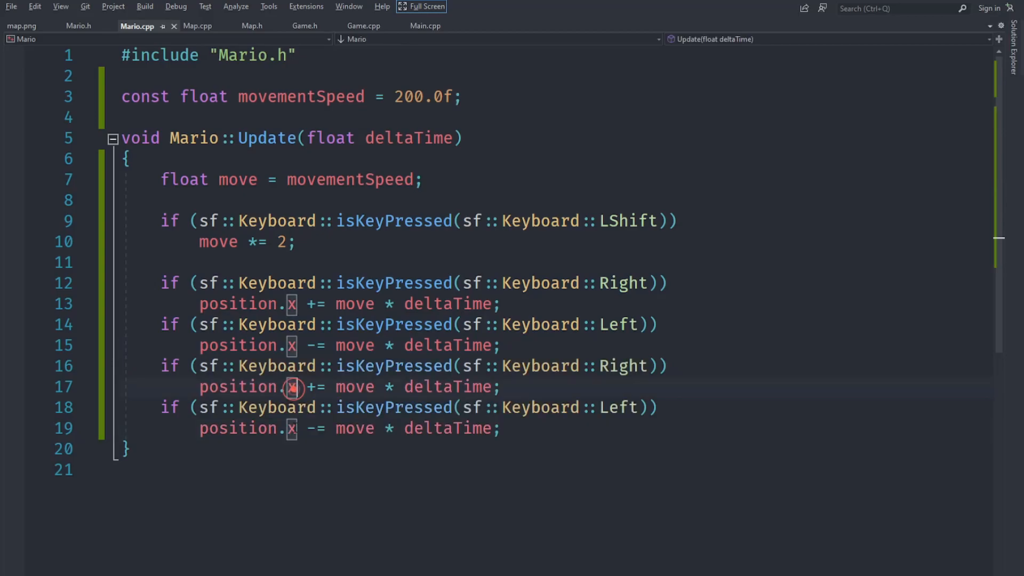
text(y)
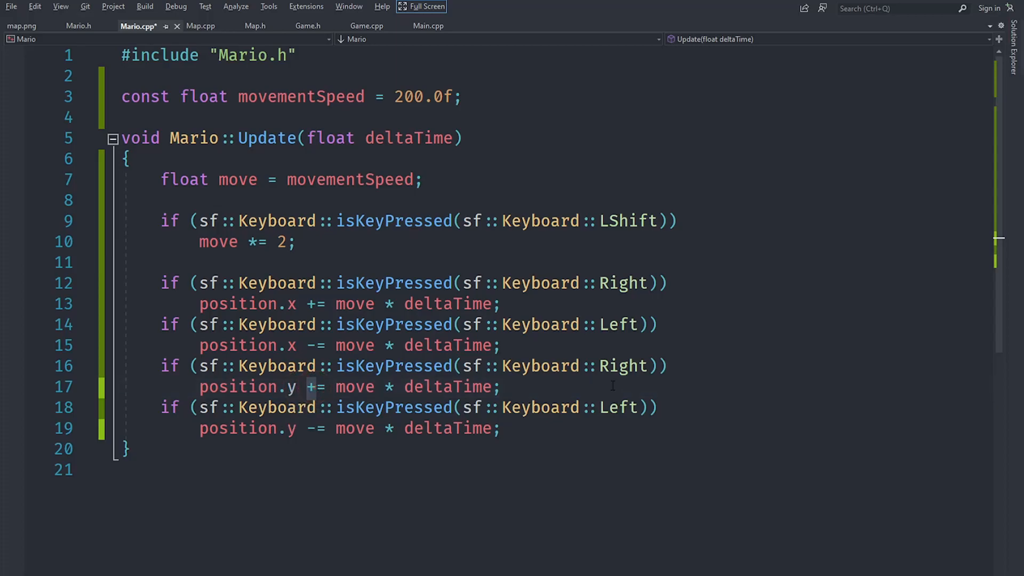
text(Up)
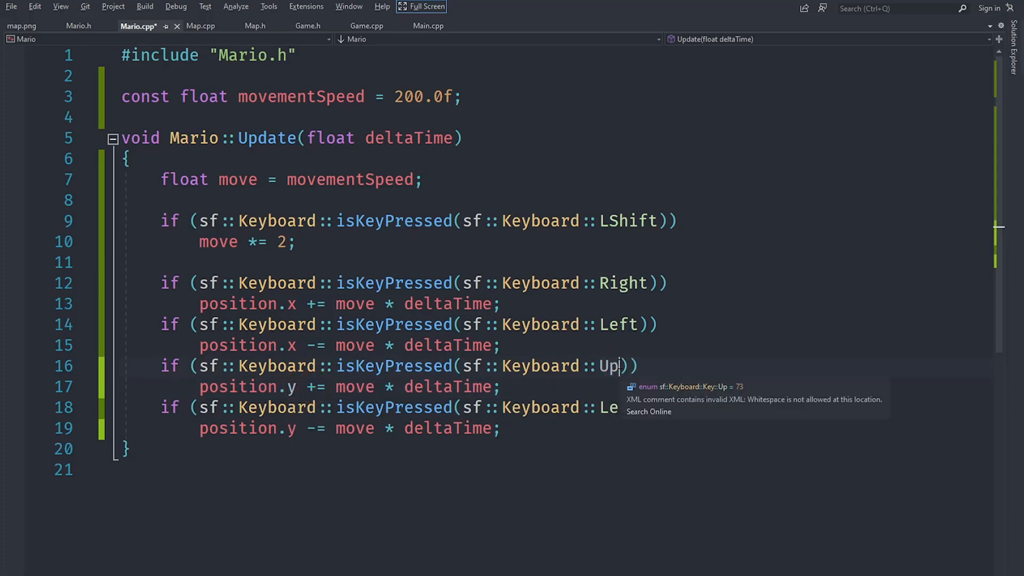
text(Do)
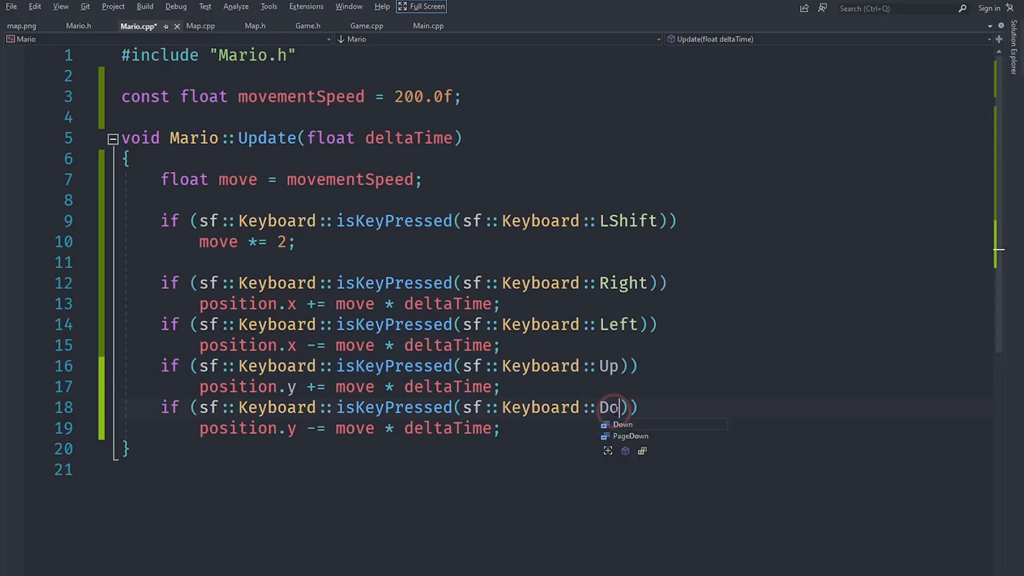
key(Tab)
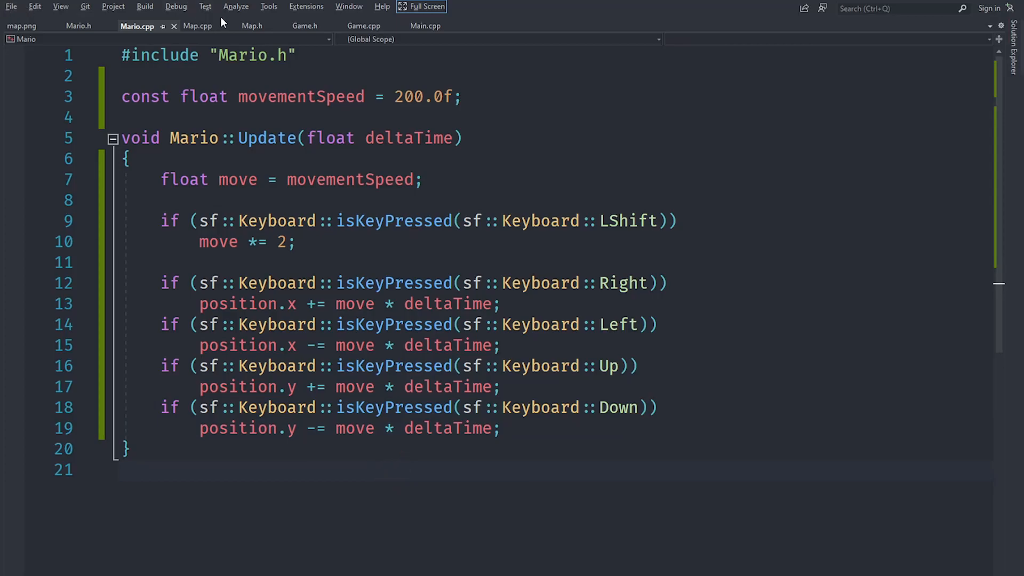
Declare 'void Render(Renderer& renderer);' below Update in Mario.h and include Renderer.h
click(77, 26)
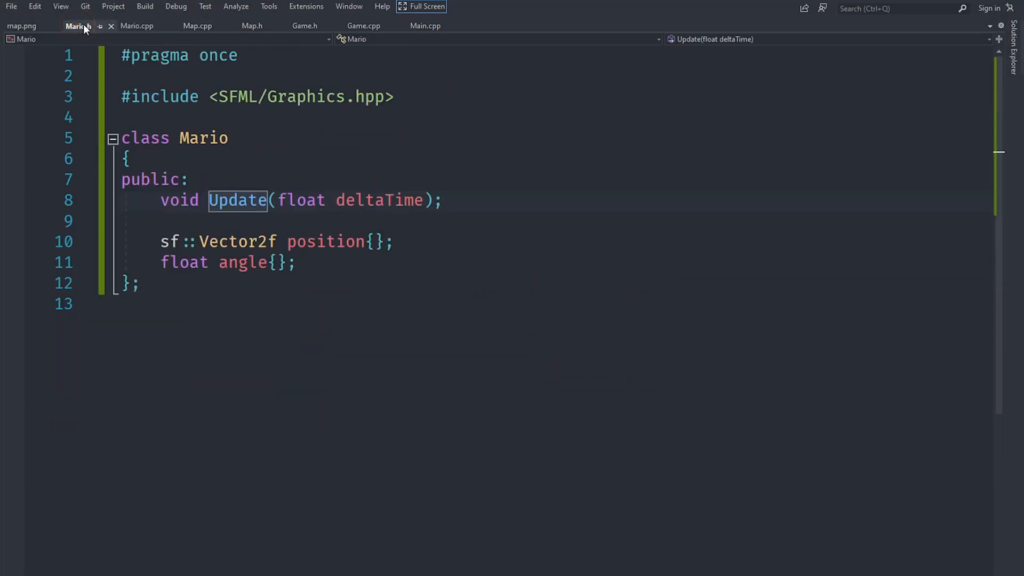
key(enter)
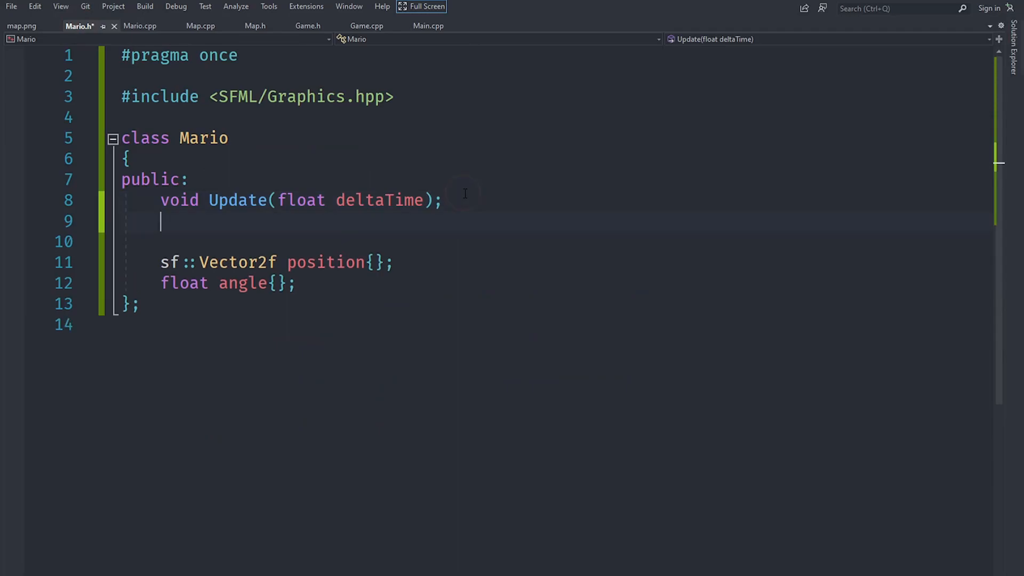
text(void Render)
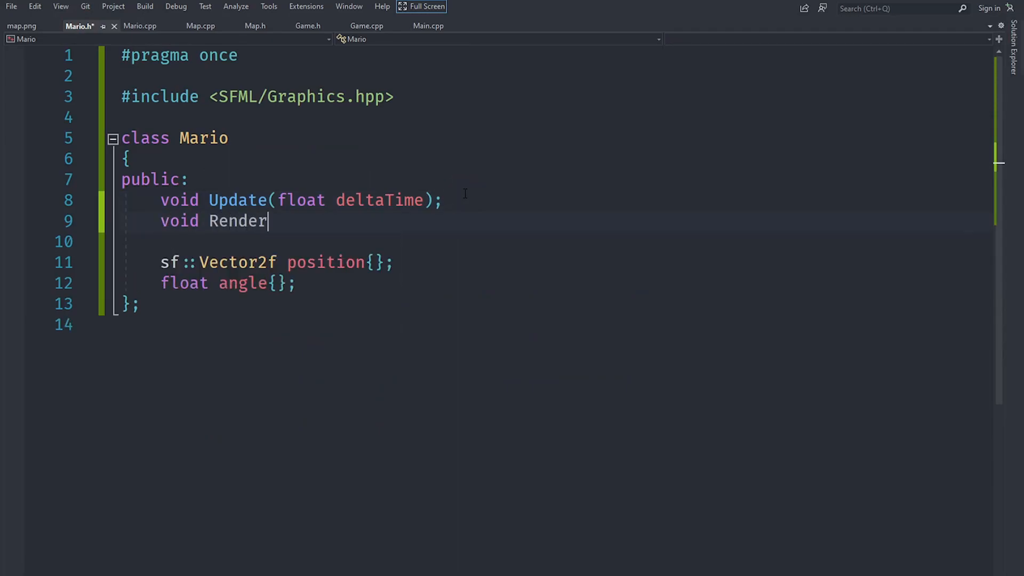
text((Renderer& ren)
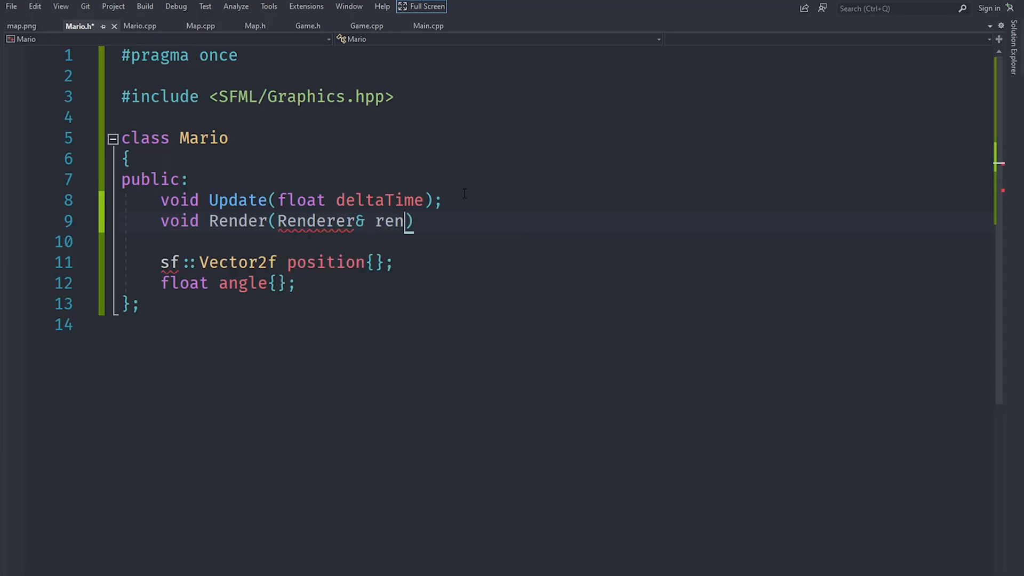
text(derer);)
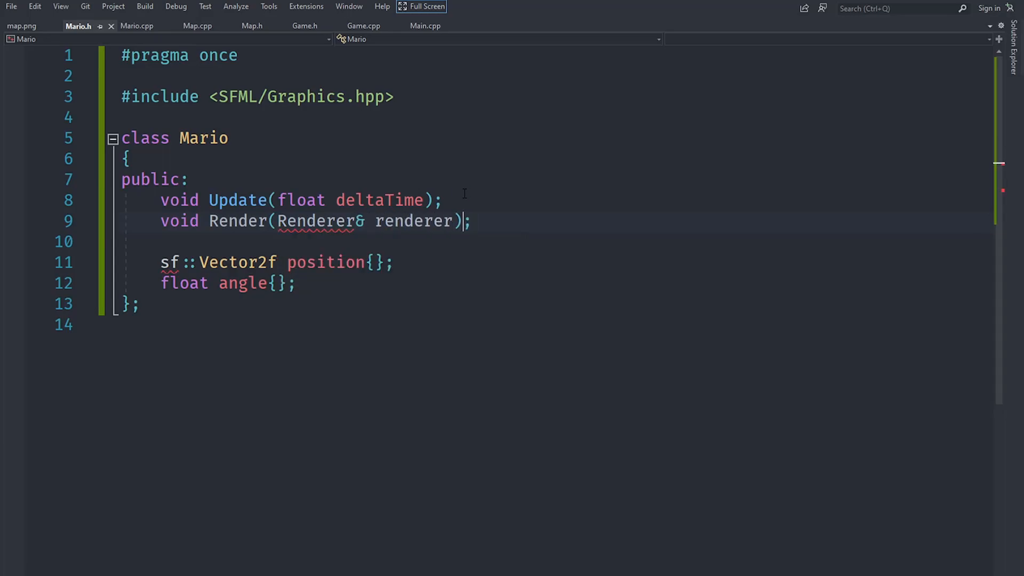
text(#include "Renderer.h")
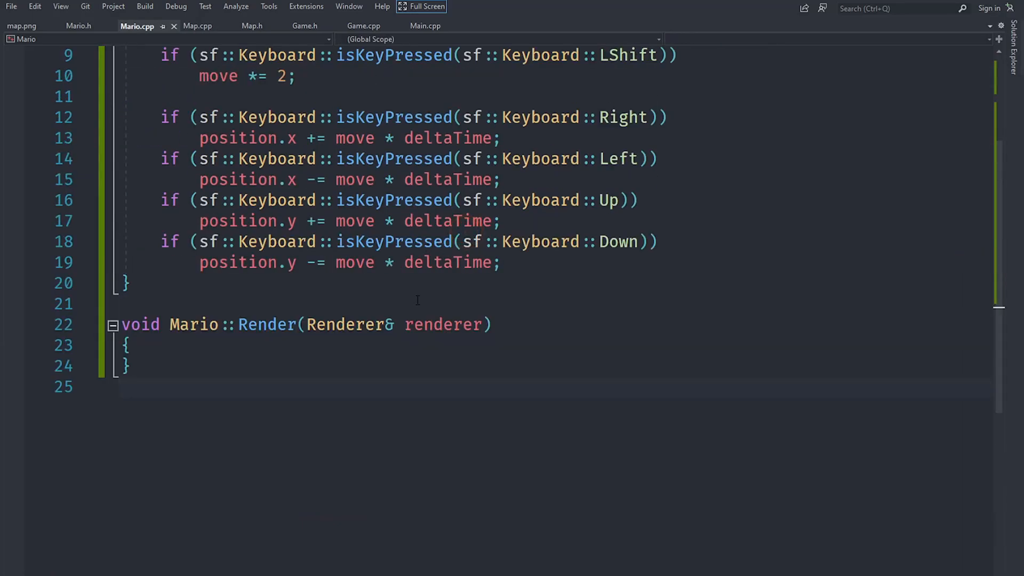
Begin the Mario::Render body with a renderer.Draw(Resources:: call
key(enter)
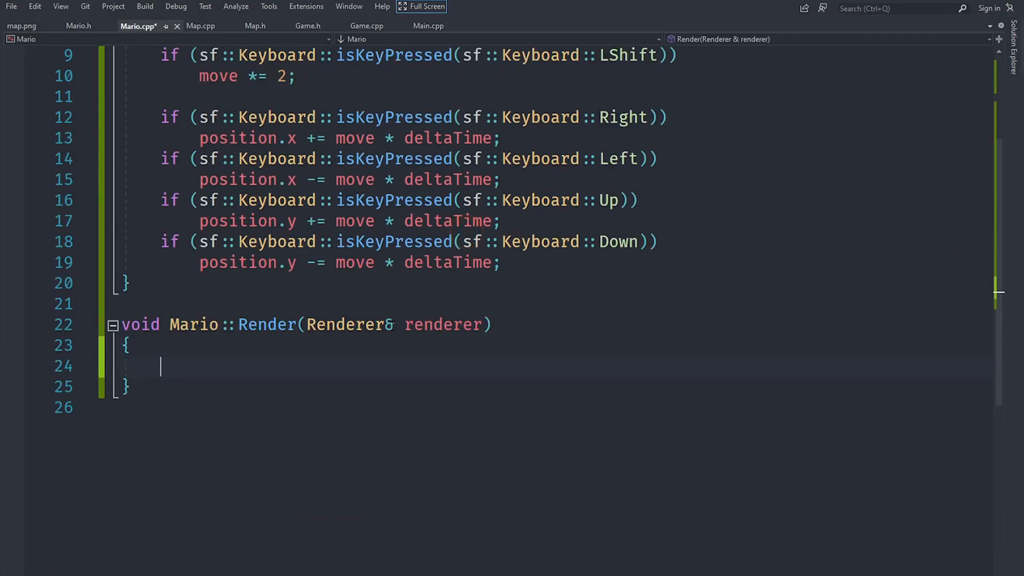
text(renderer.)
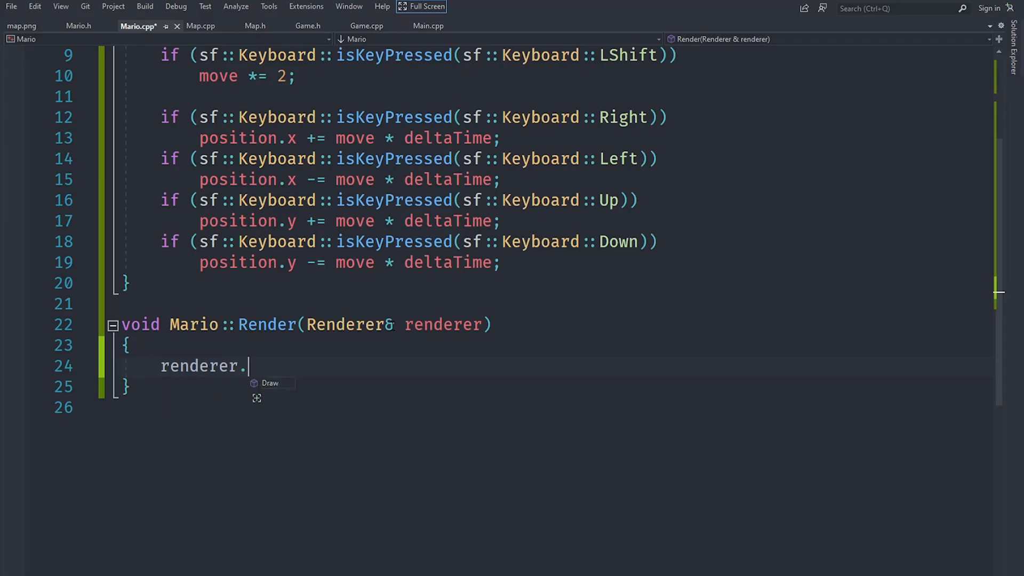
text(Draw()
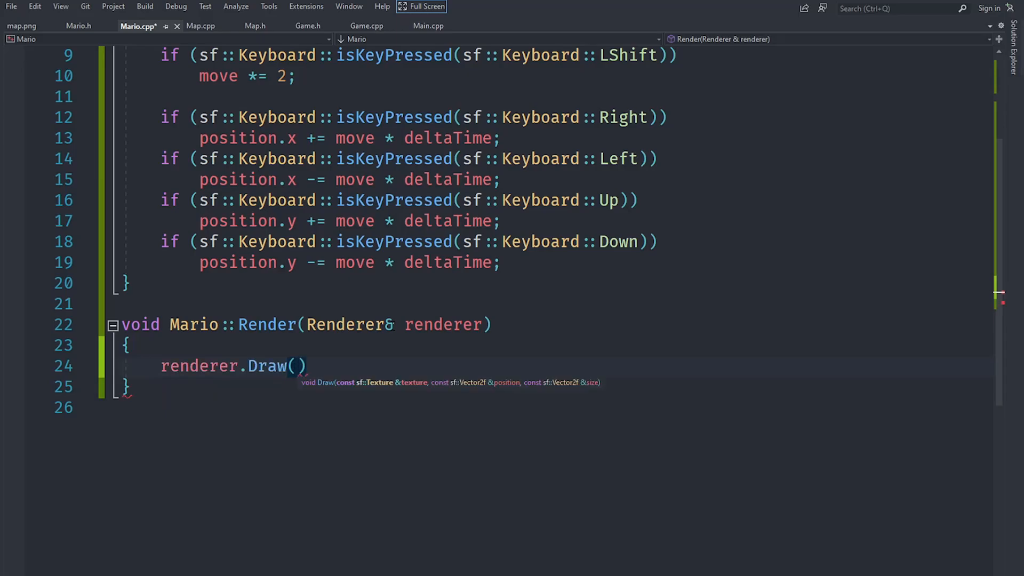
text(Resou)
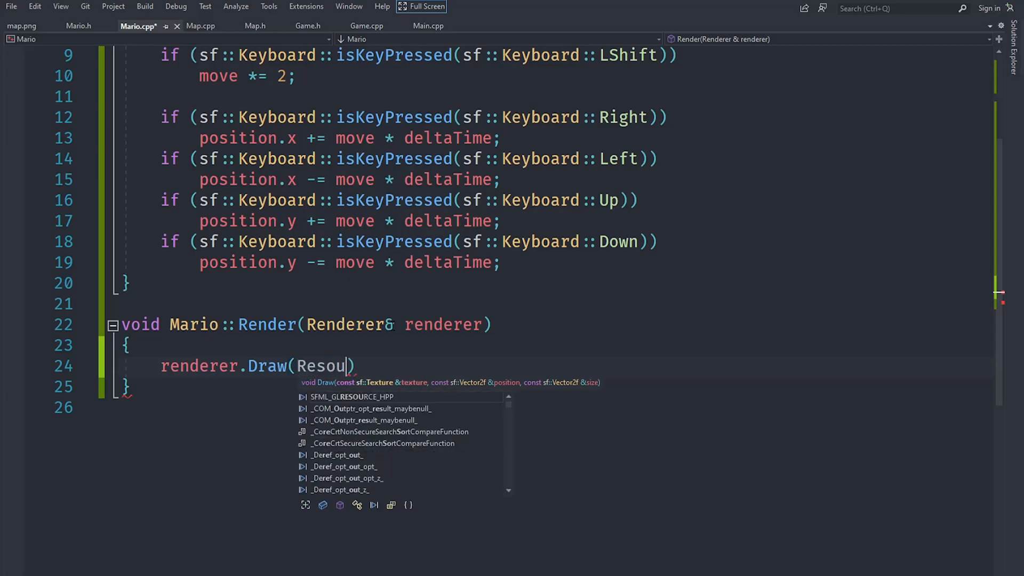
text(rces ::)
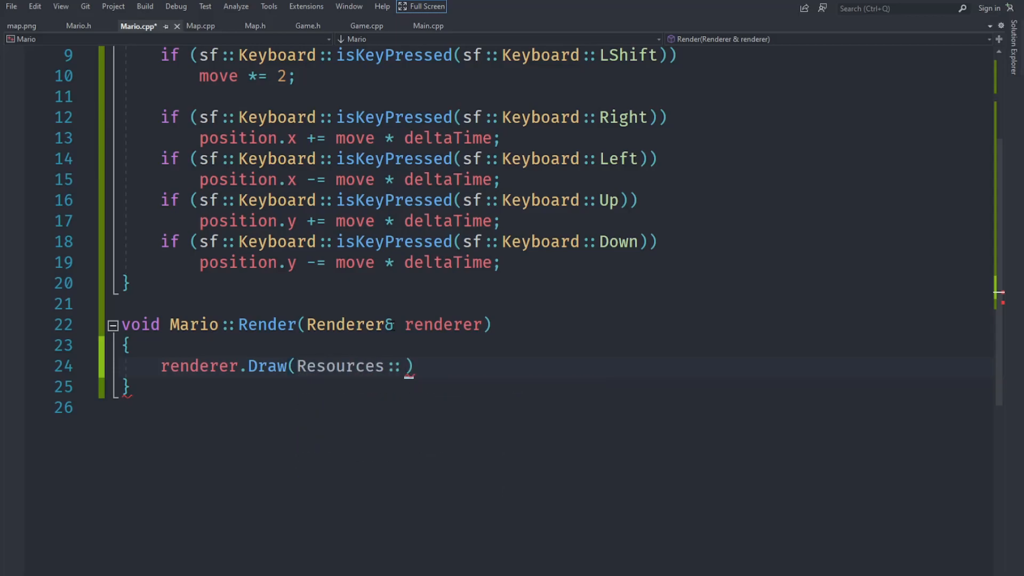
text(te)
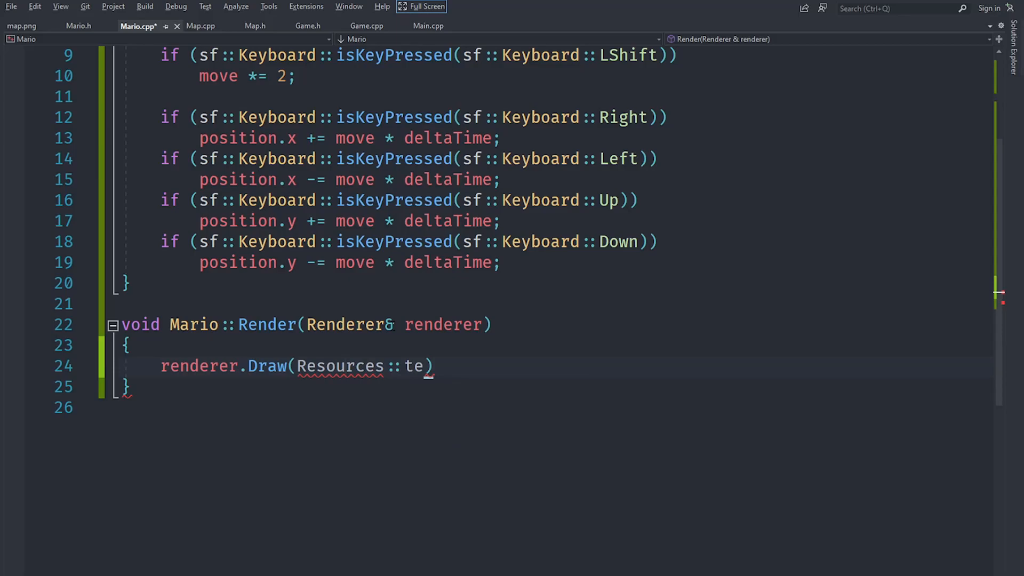
key(BackSpace)
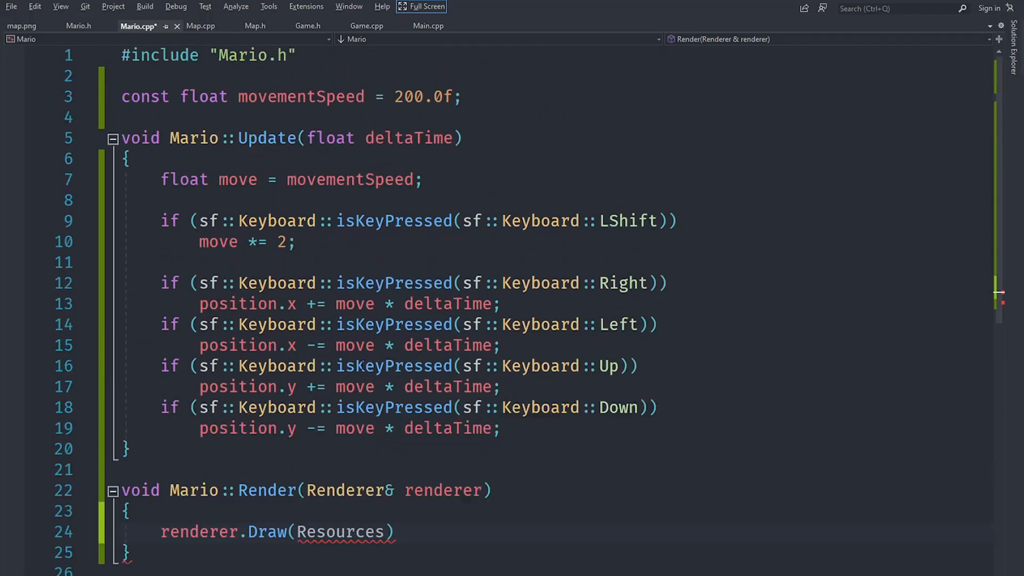
Add #include "Resources.h" below Mario.h and select Resources in the Draw call
text(#)
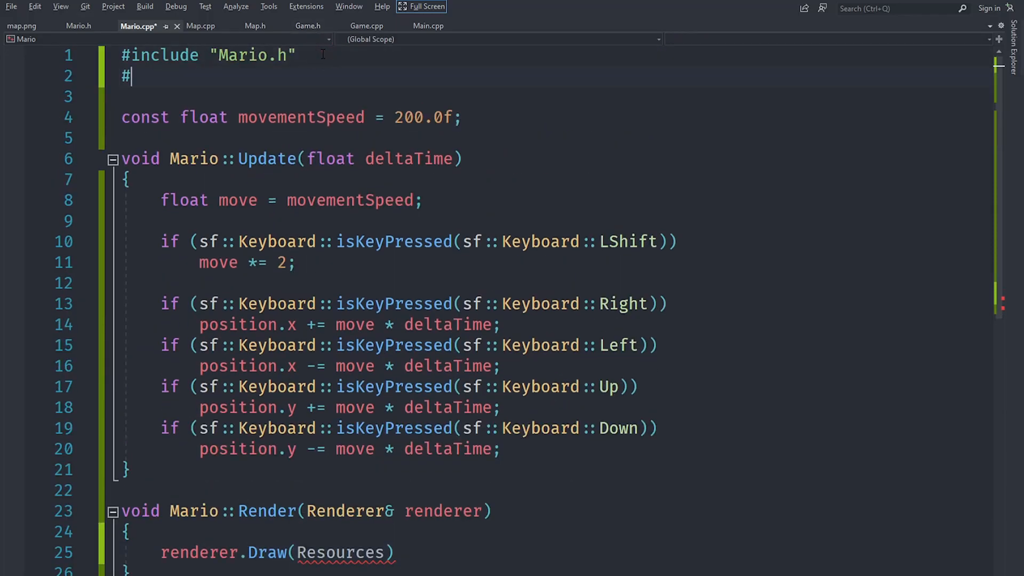
text(include "")
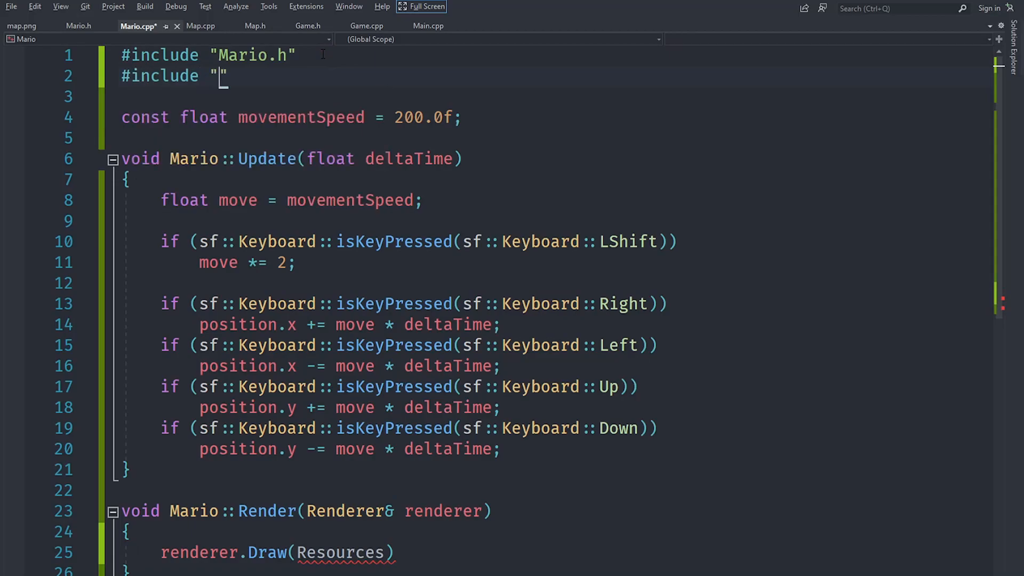
text(Resources.h)
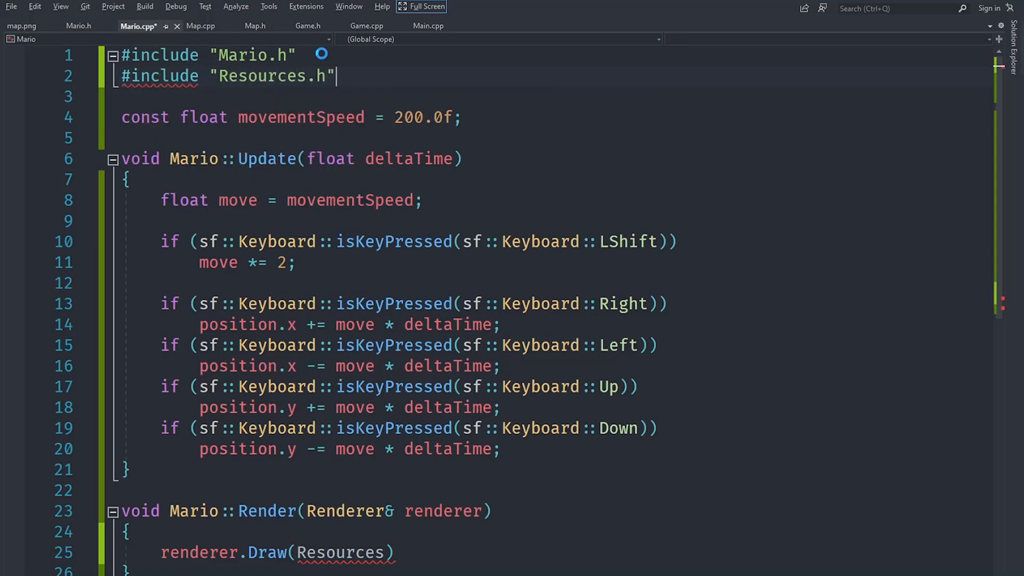
double_click(339, 242)
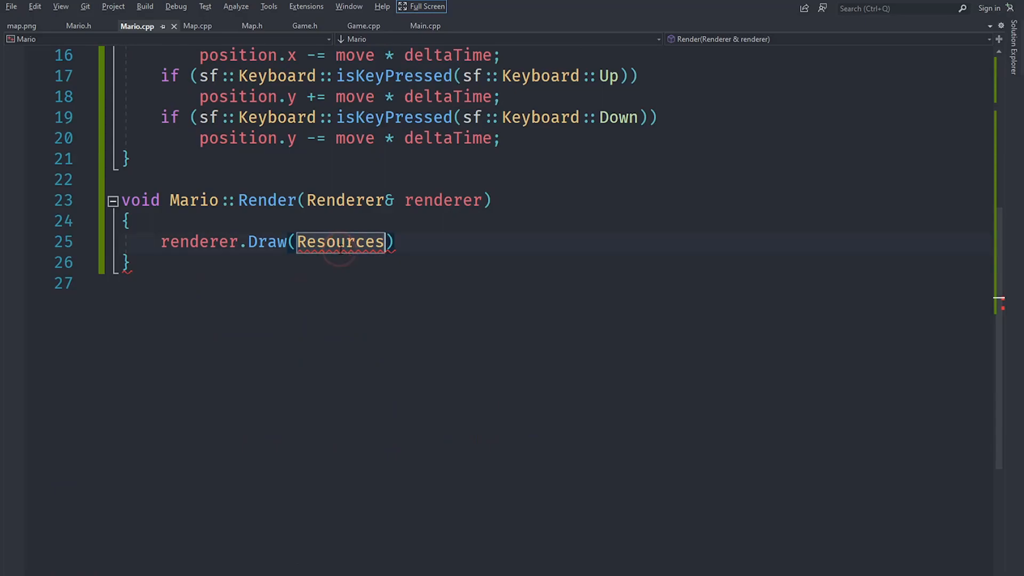
Write renderer.Draw(Resources::textures["mario.png"], position, sf::Vector2f(16.0f, 32.0f)) in Mario::Draw
text(::textures[""])
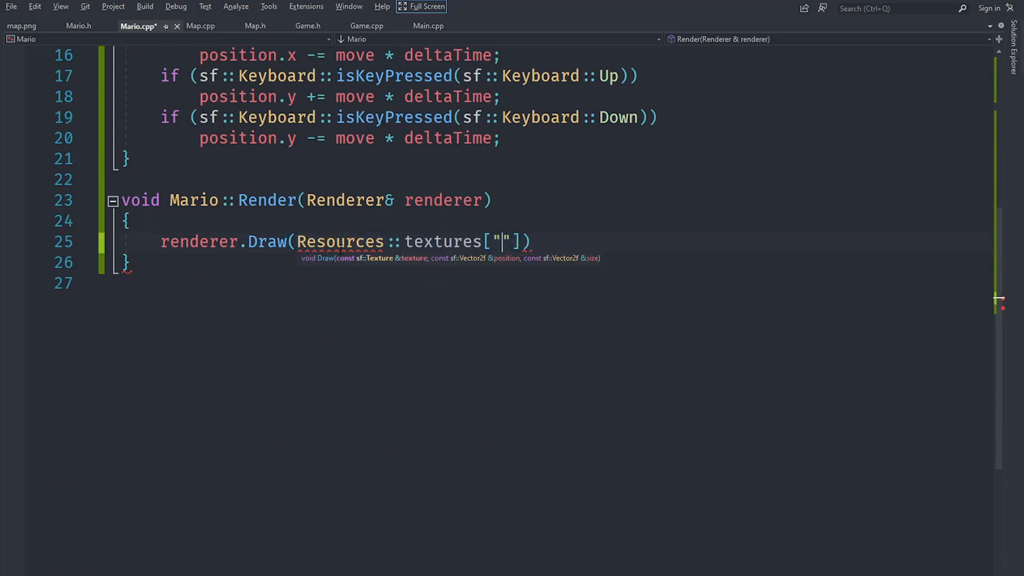
text(mari)
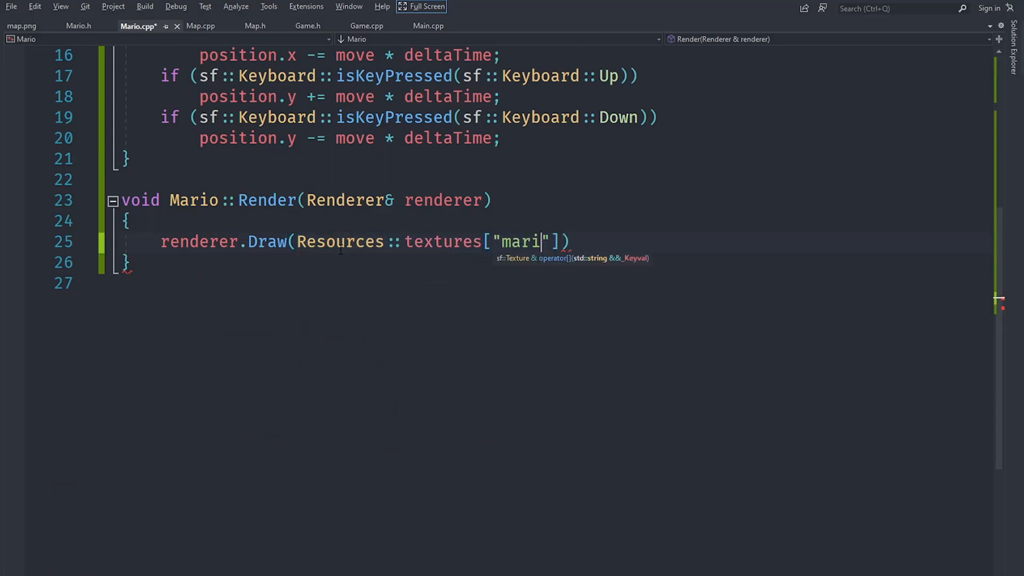
text(o.png)
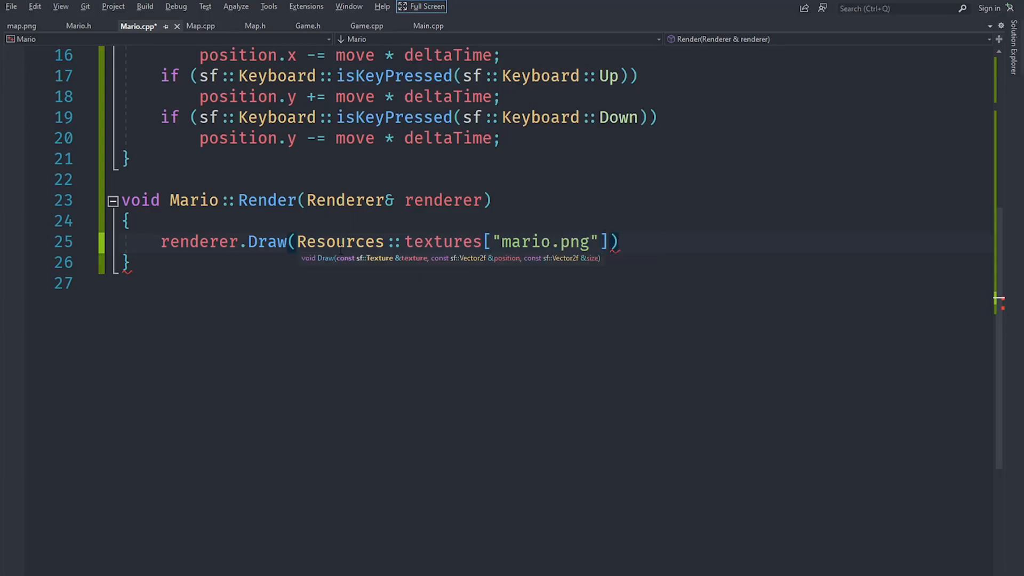
text(, position,)
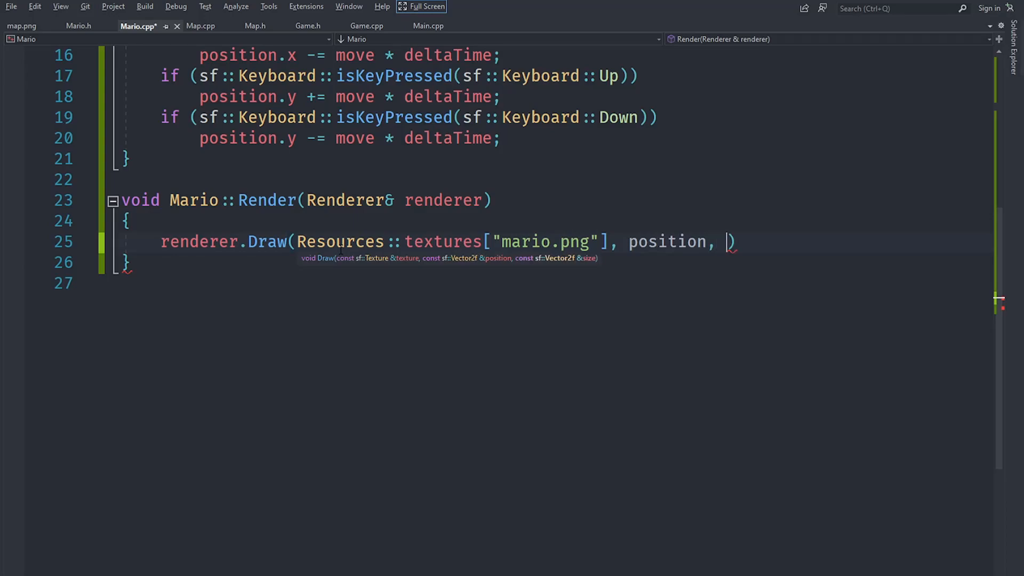
text(sf::Vector2f()
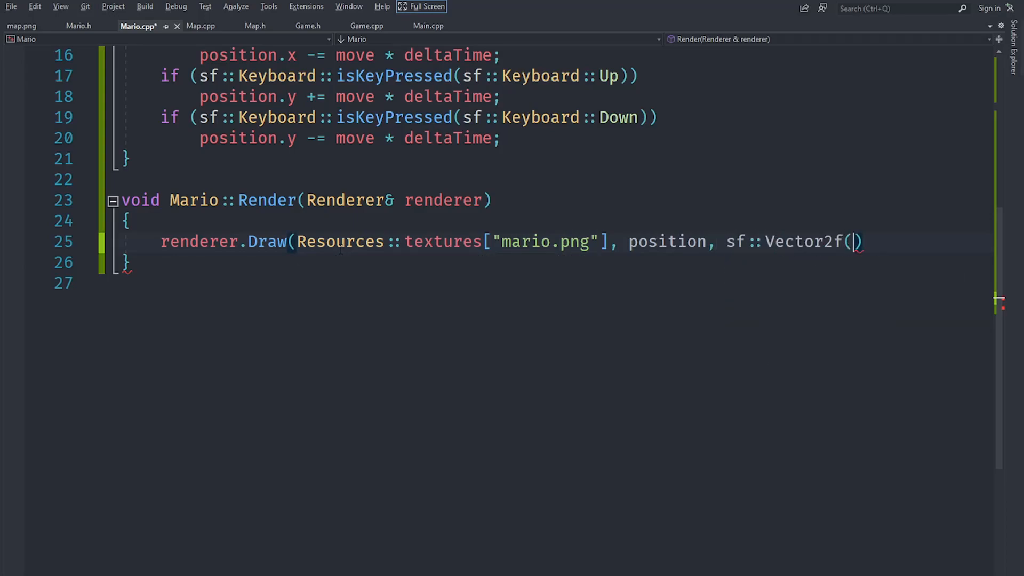
text());)
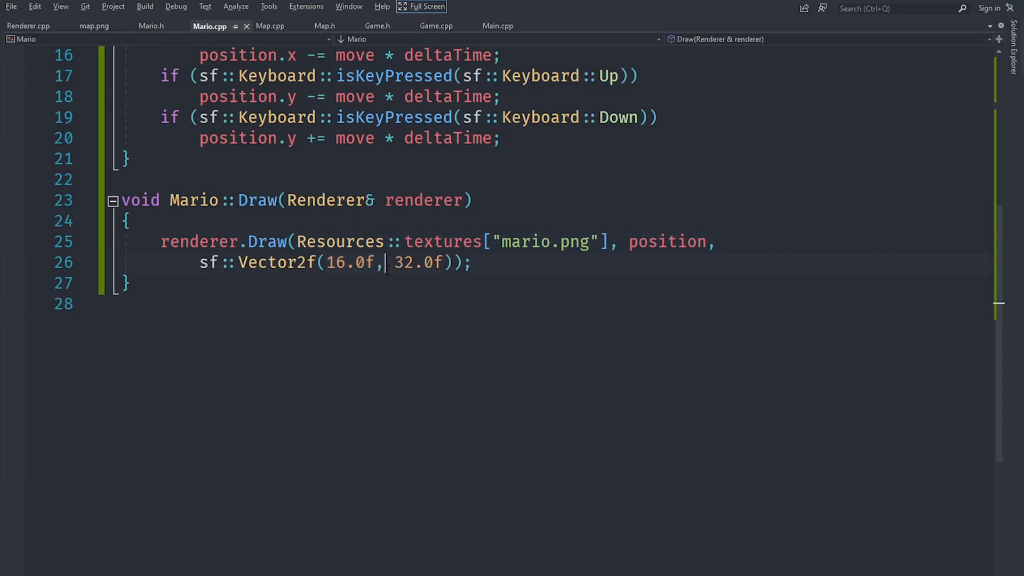
double_click(418, 262)
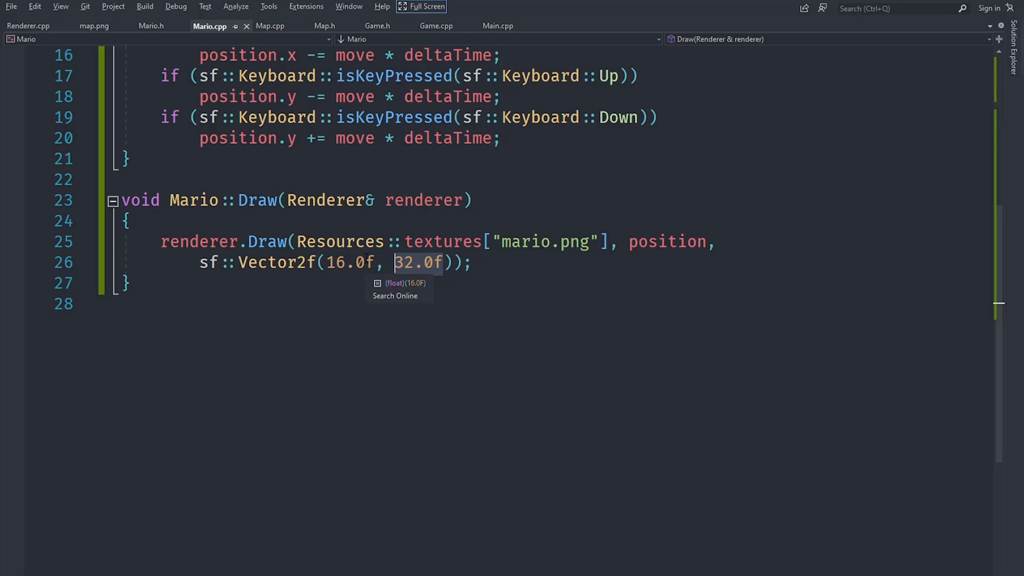
click(351, 263)
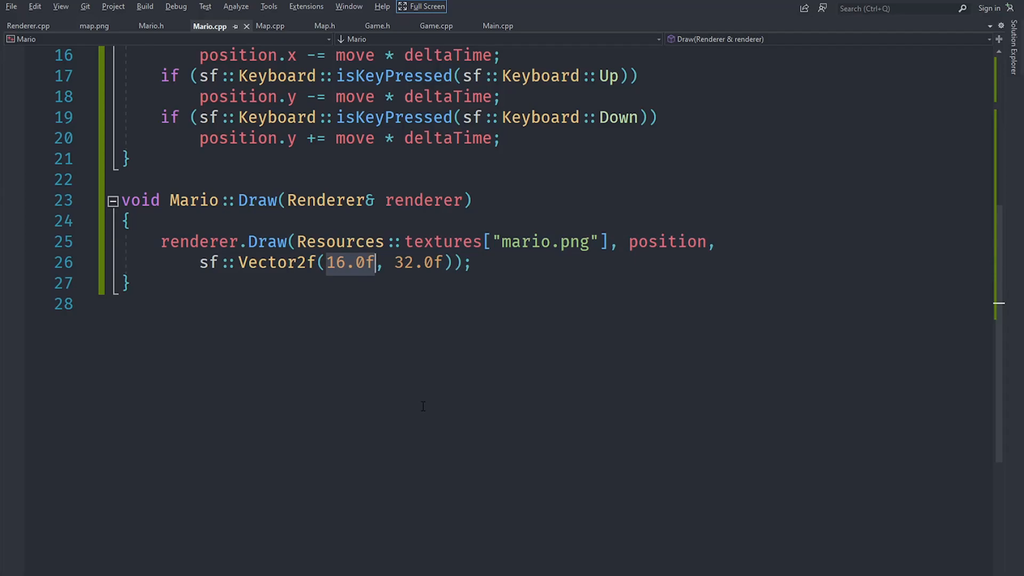
key(F7)
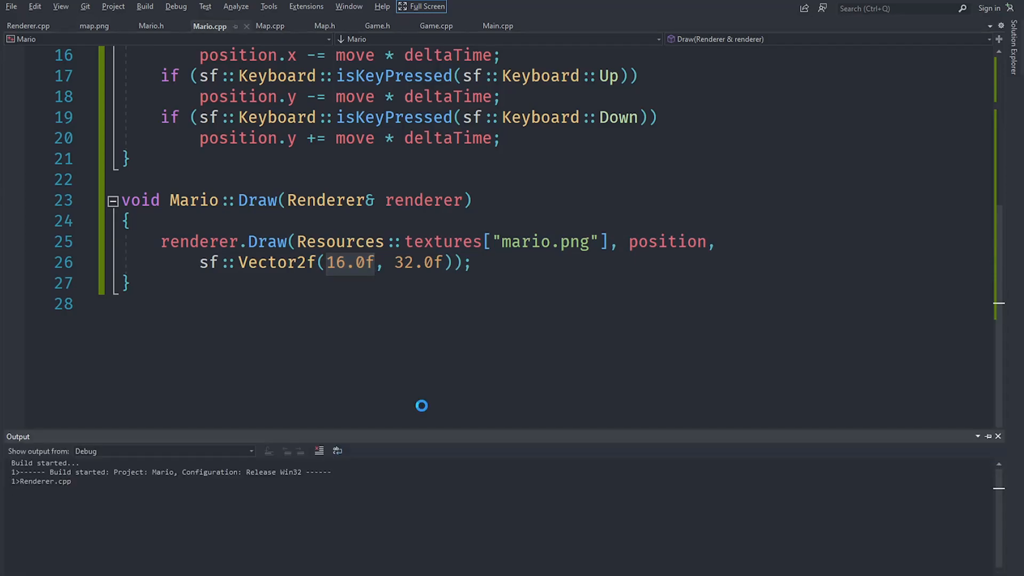
click(436, 26)
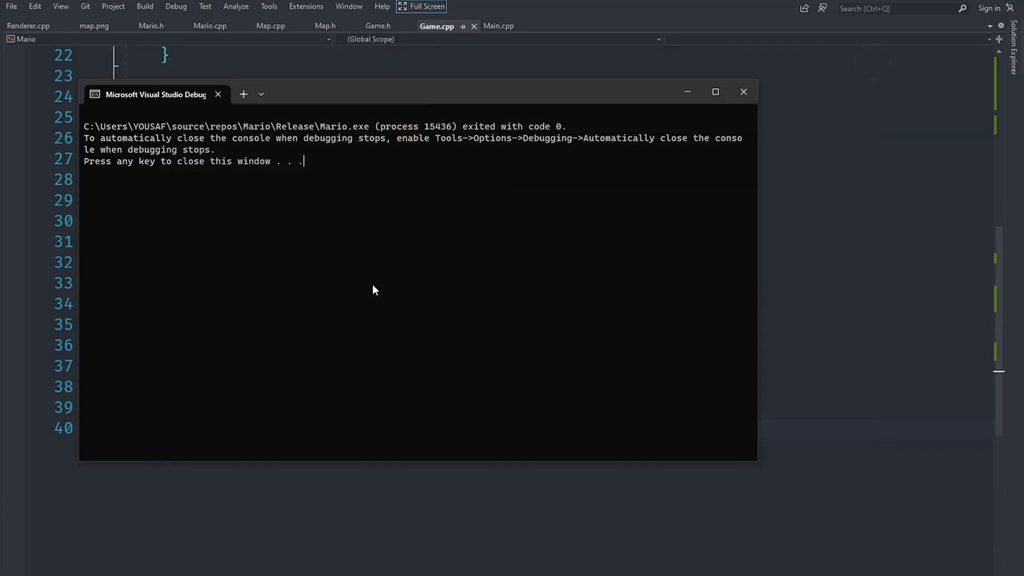
click(372, 286)
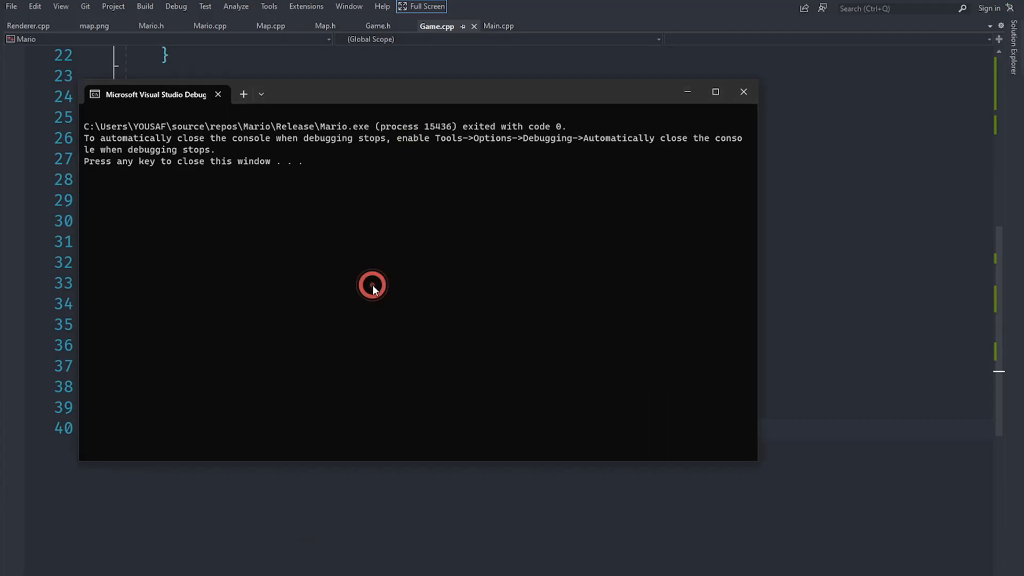
click(270, 25)
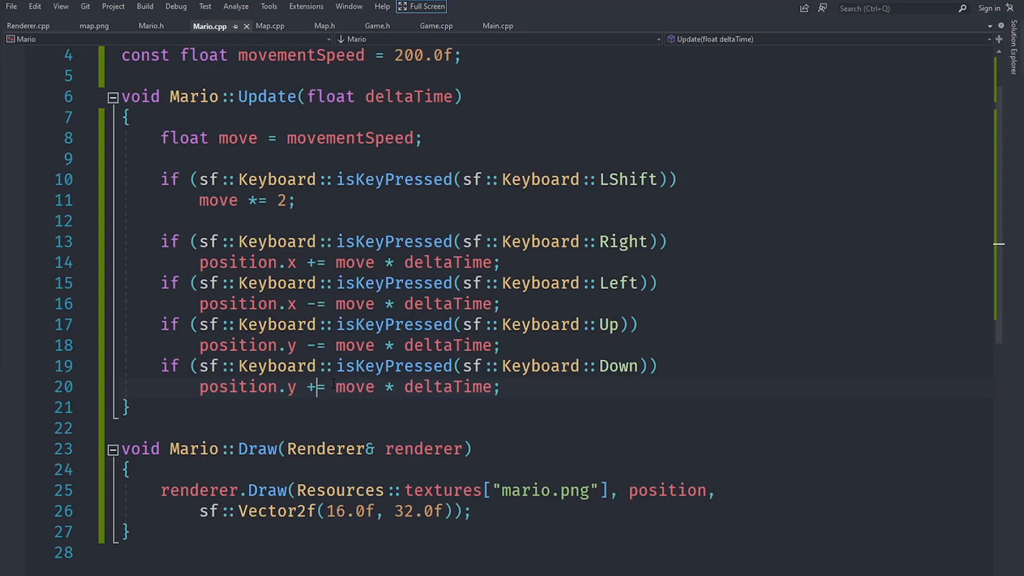
Switch from Map.cpp to Renderer.cpp to view Renderer::Draw
scroll(down, 3)
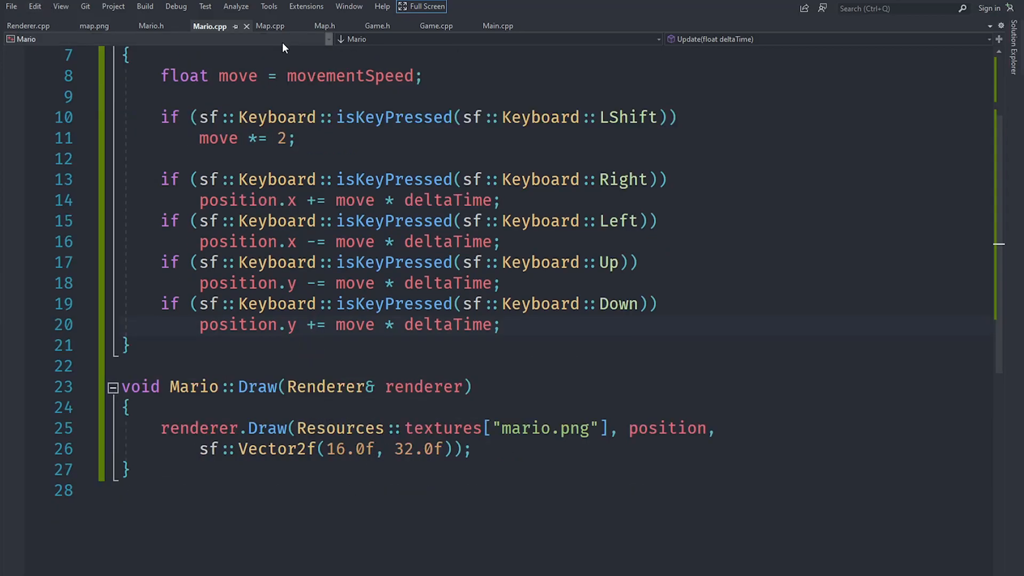
click(270, 25)
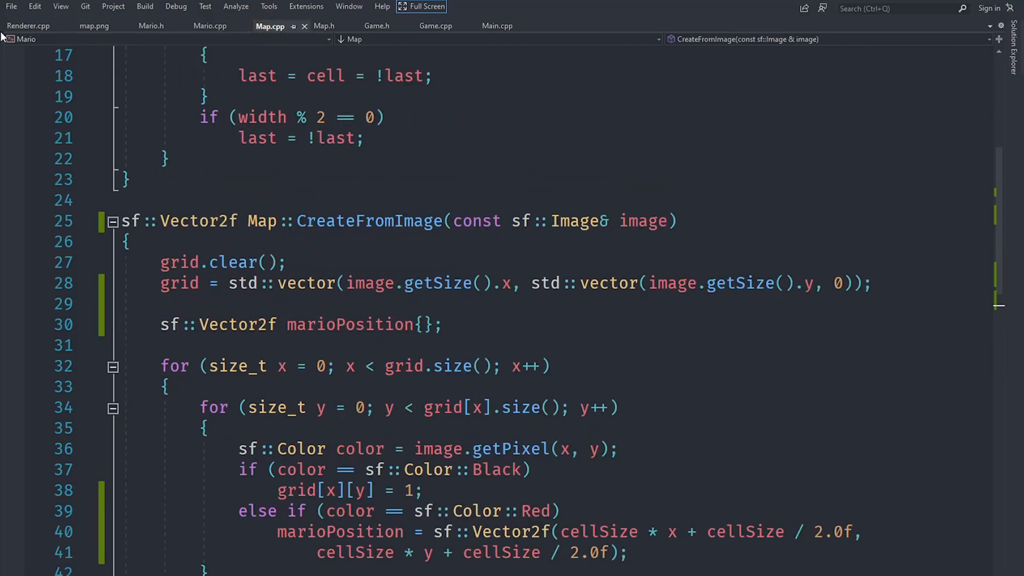
click(28, 25)
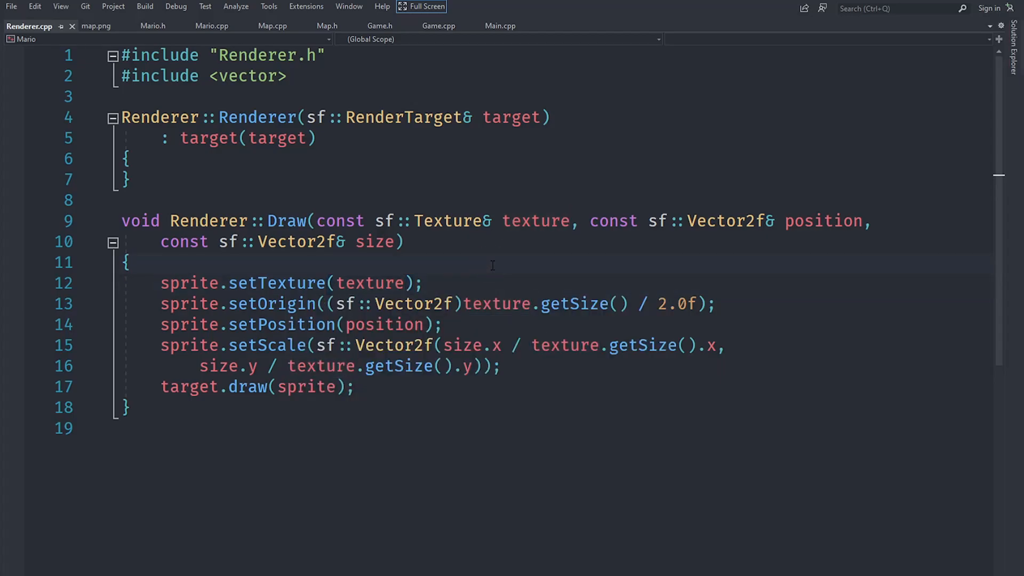
Change sprite.setTexture(texture) to setTexture(texture, true), then close Renderer.cpp
click(129, 262)
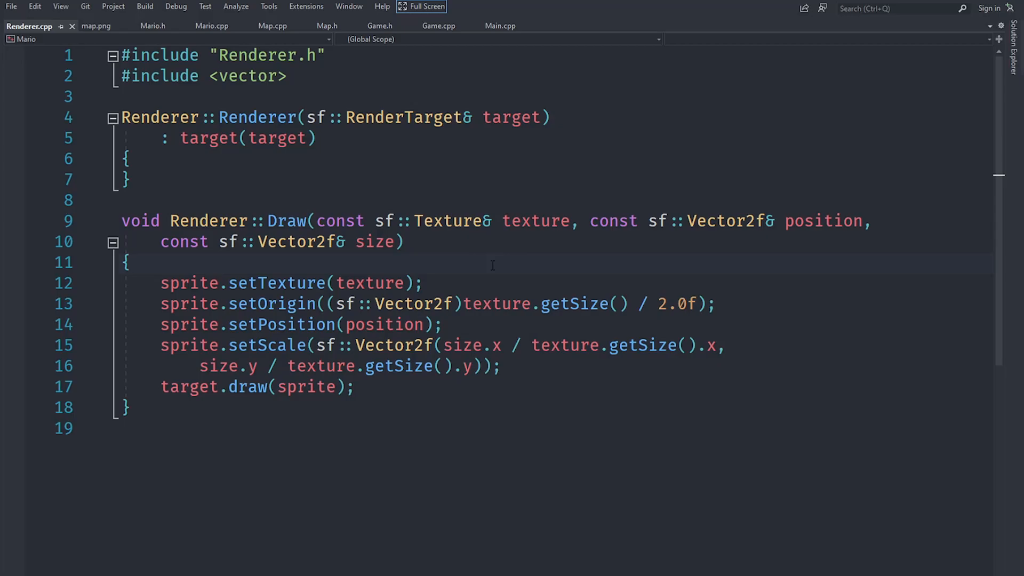
text(, true)
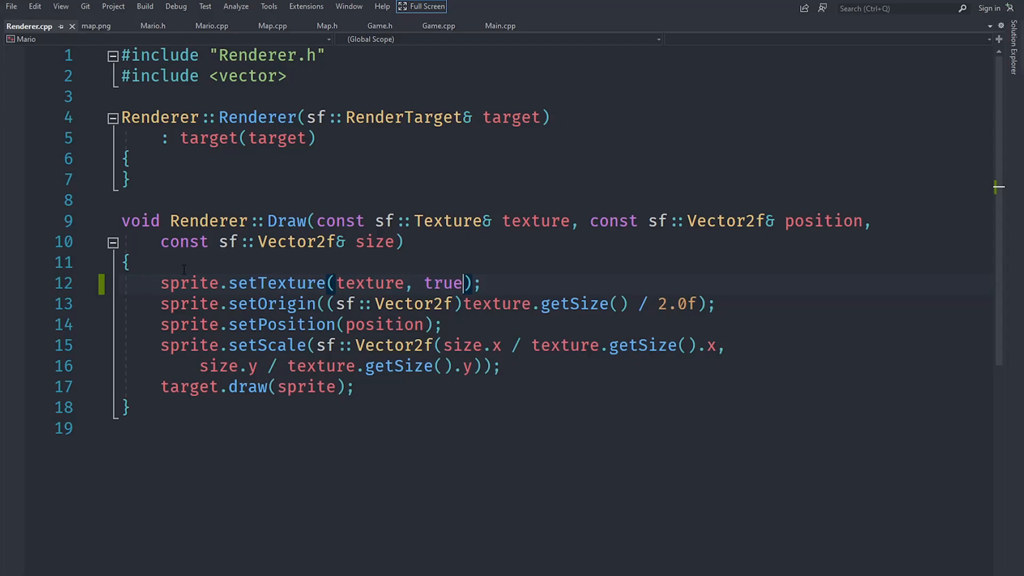
click(197, 25)
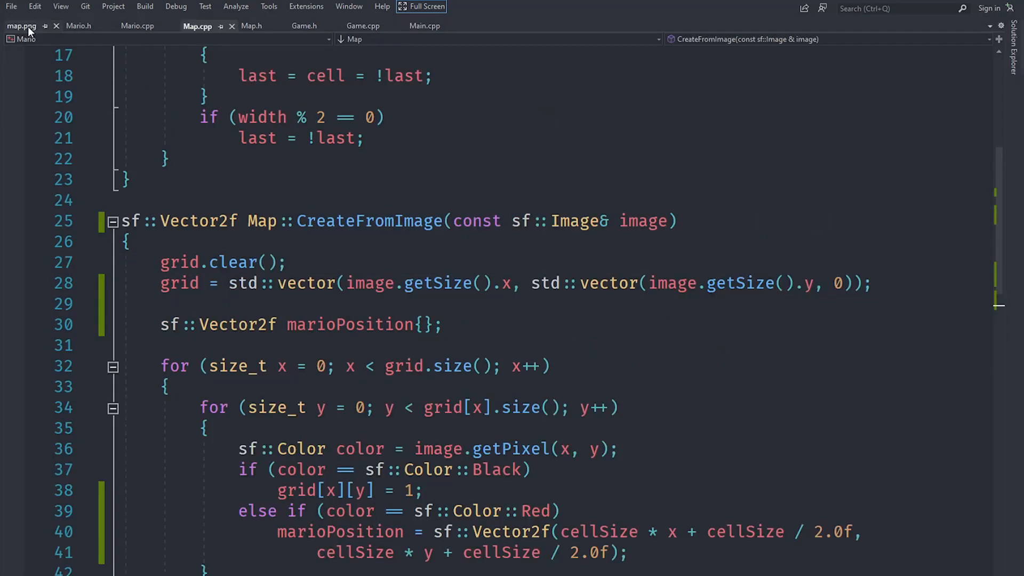
Close the map.png image, rebuild the Mario project, and return to Mario.cpp
click(56, 26)
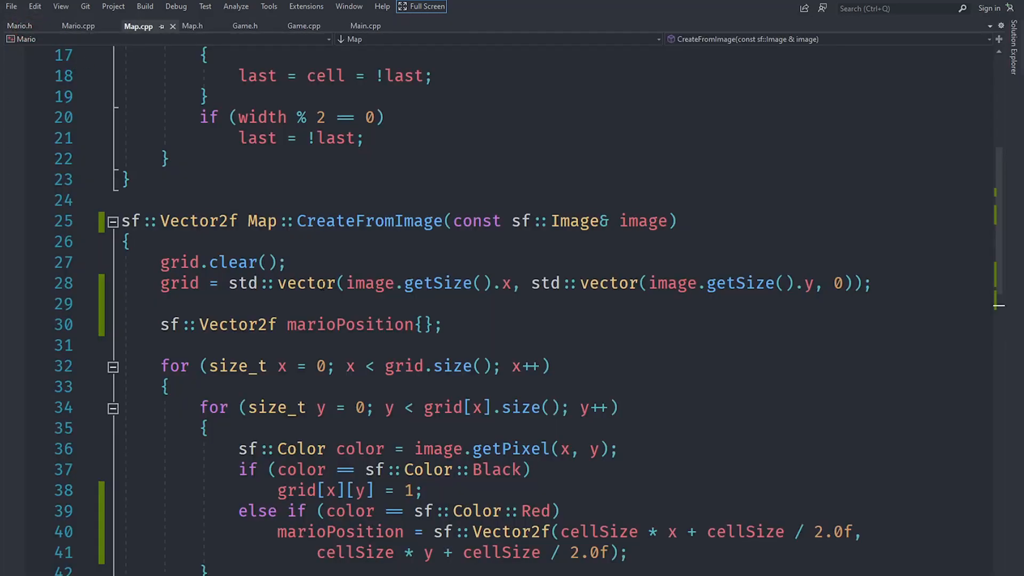
click(460, 327)
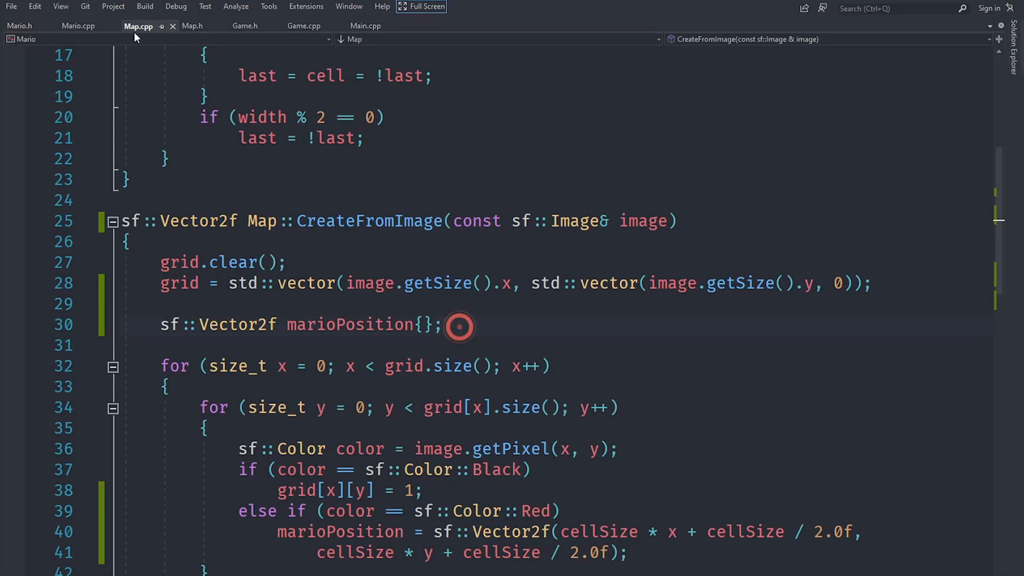
click(78, 26)
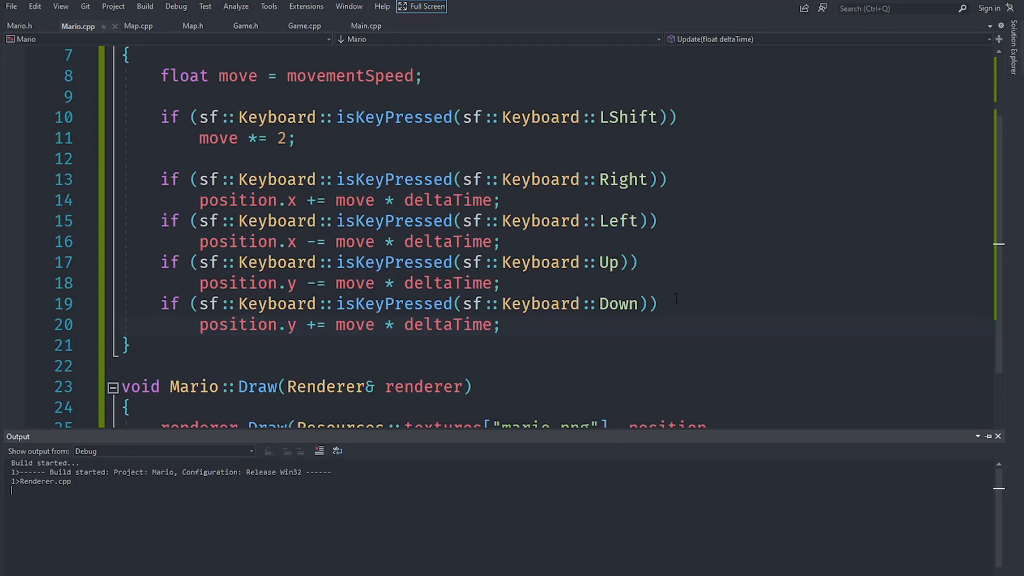
scroll(down, 3)
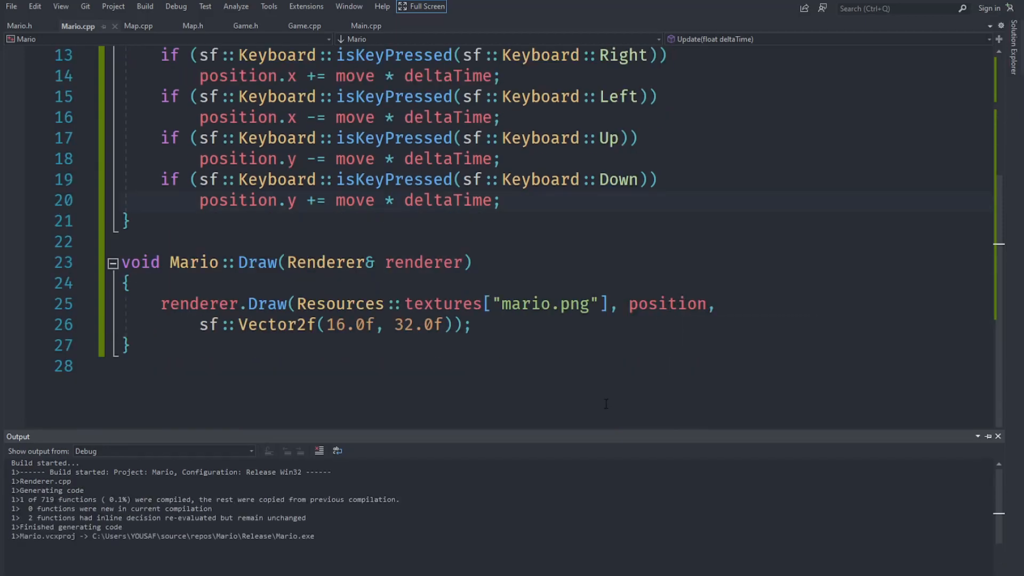